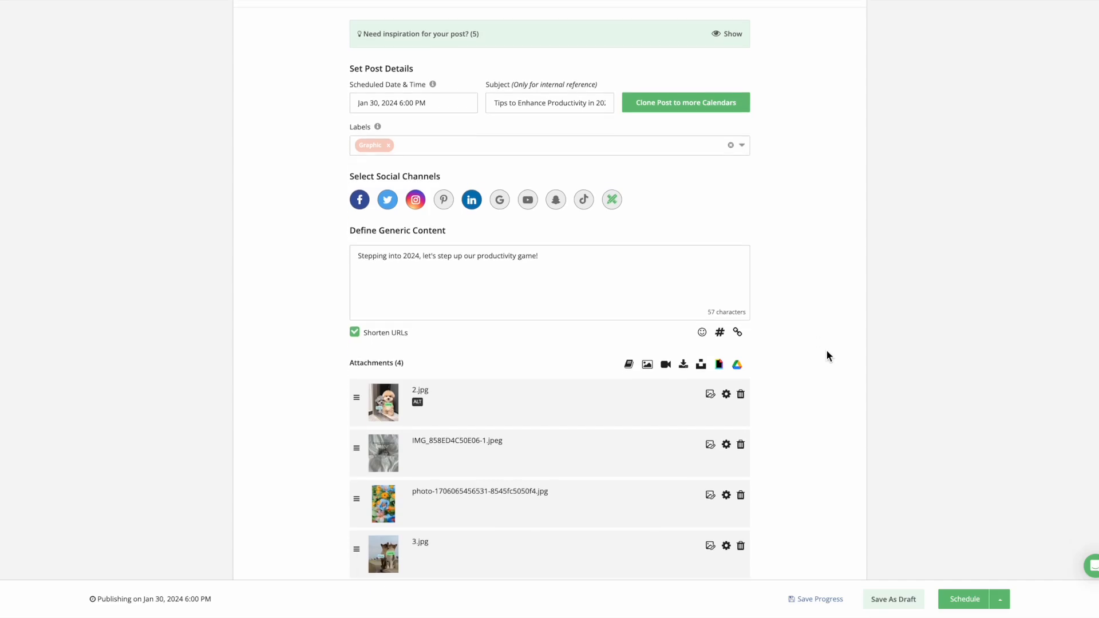
- Open the Attachment Metadata for the 2.jpg two-dog photo to view its 'Loomly' alt text
scroll(down, 3)
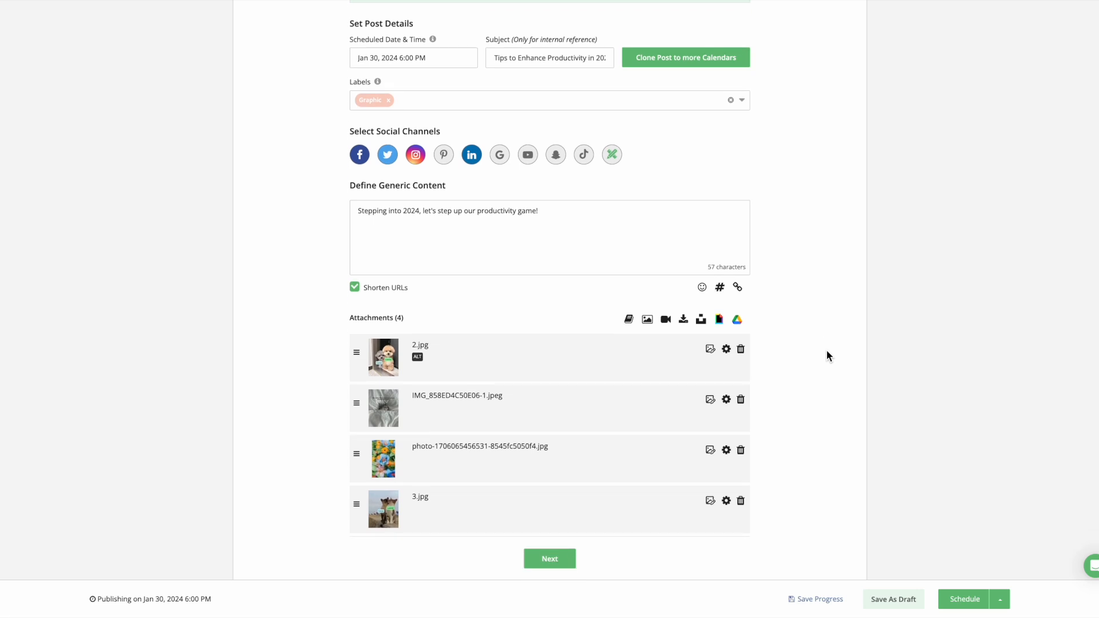
scroll(down, 3)
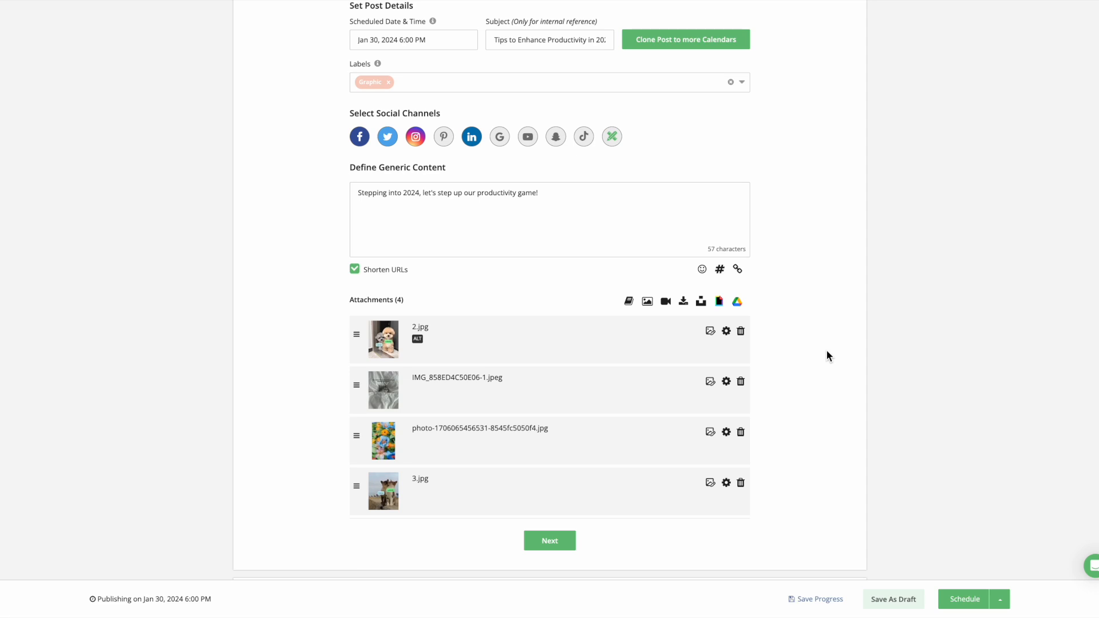
scroll(up, 3)
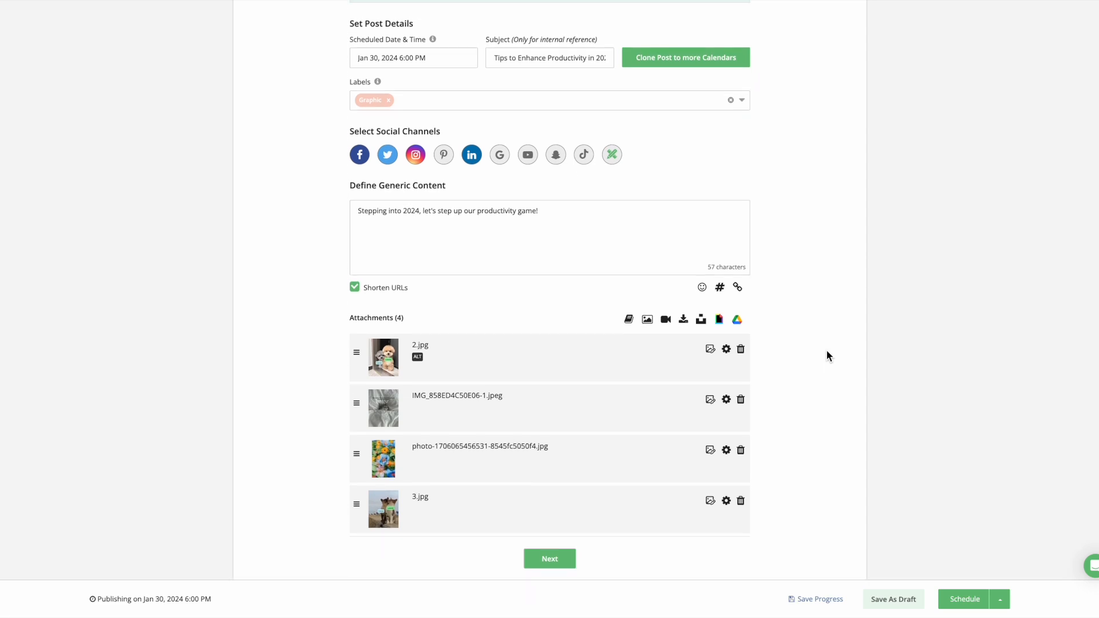
scroll(up, 3)
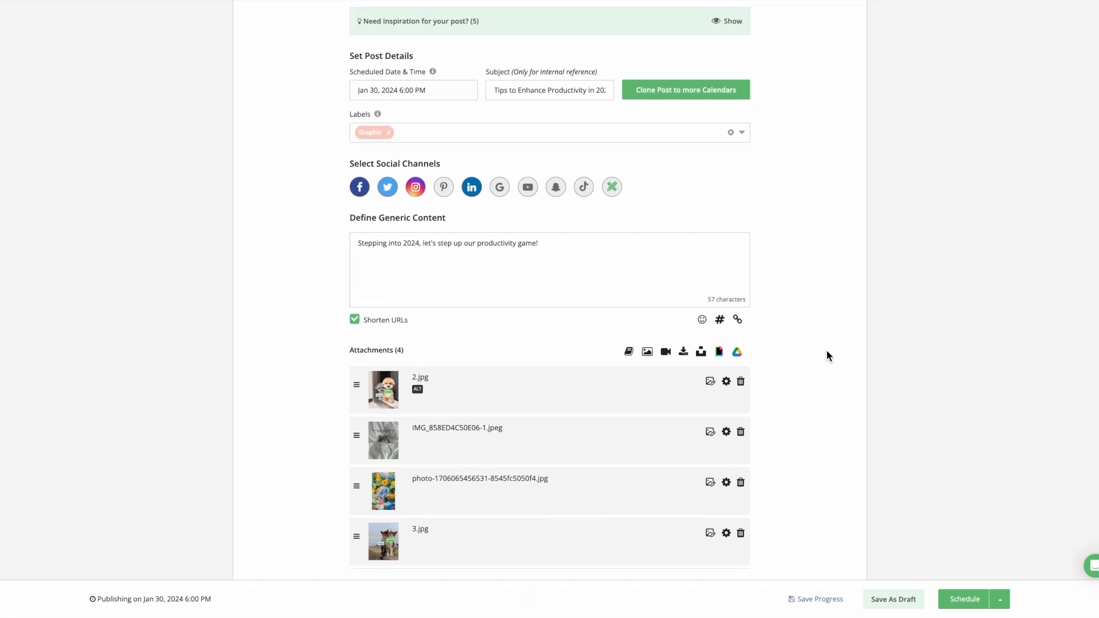
scroll(up, 3)
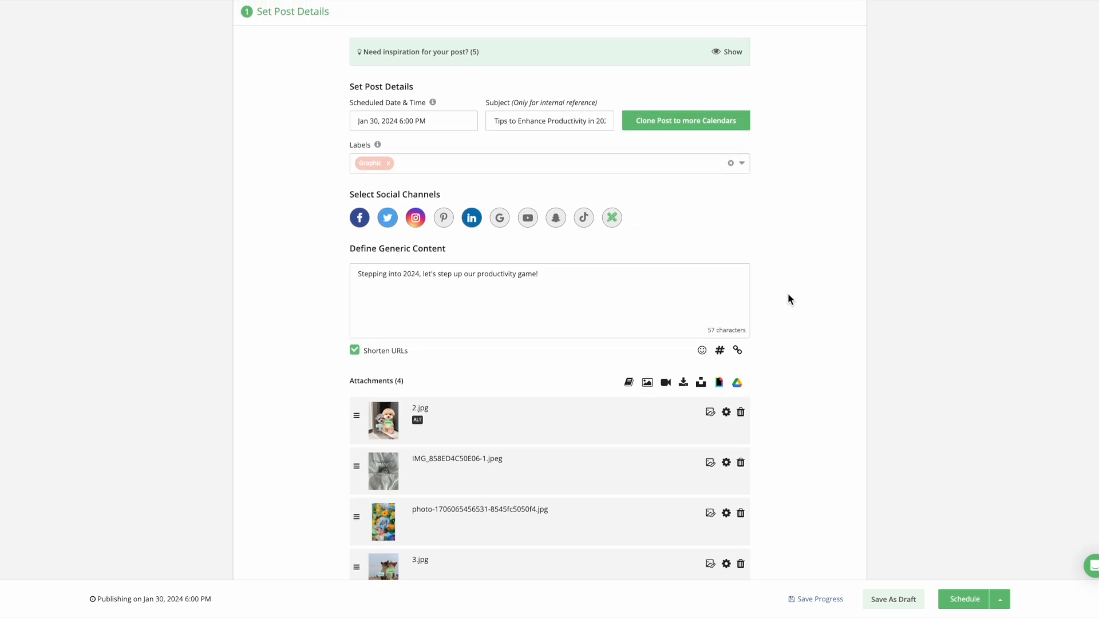
mouse_move(612, 165)
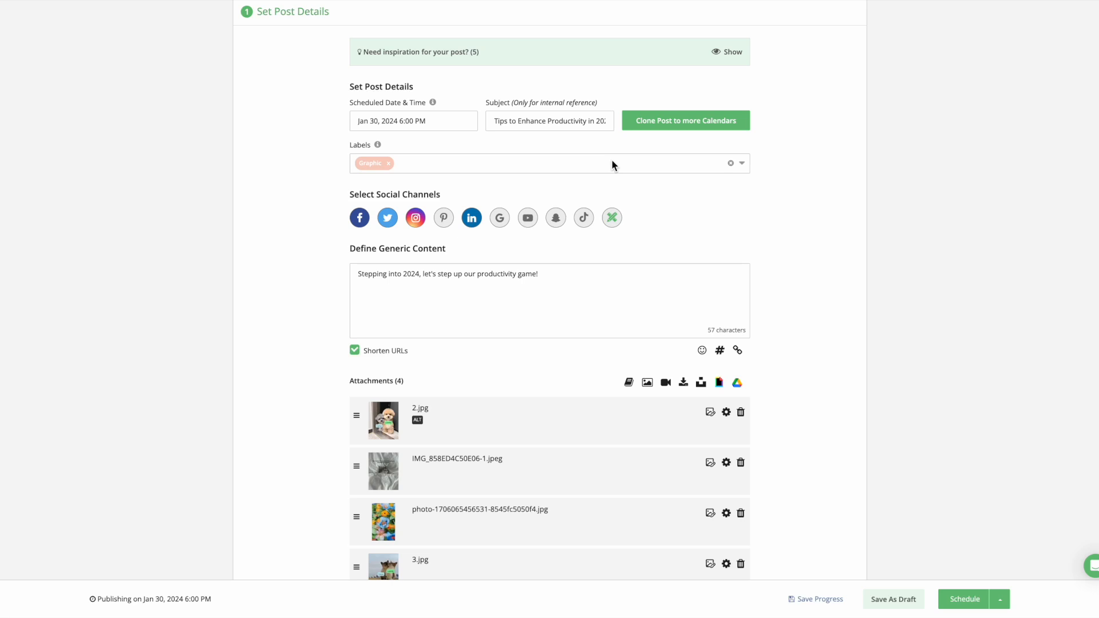
mouse_move(611, 218)
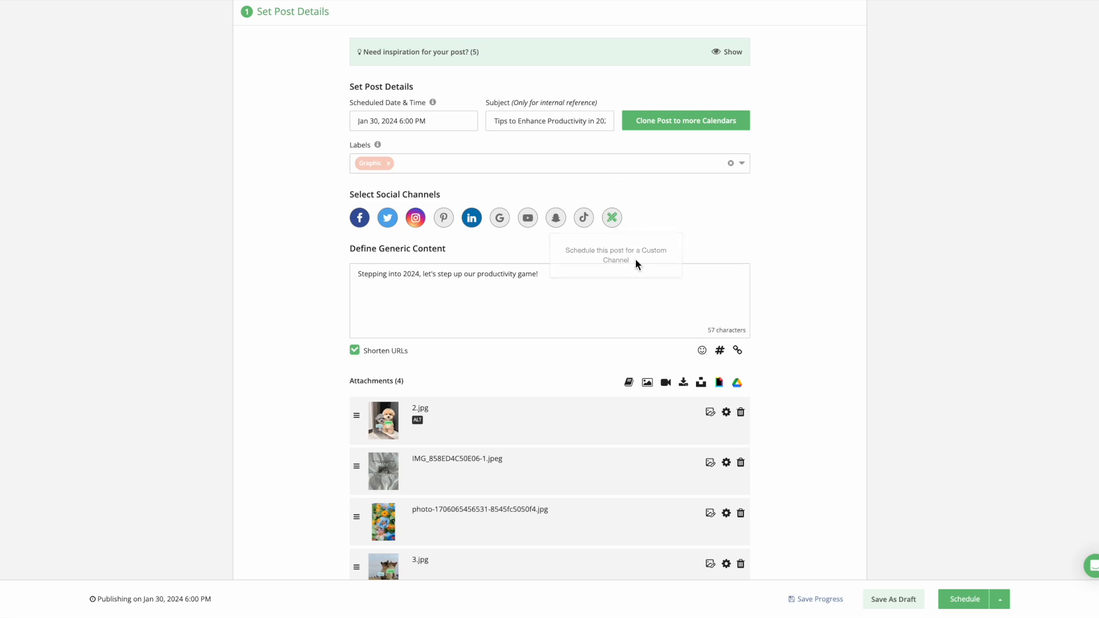
mouse_move(629, 291)
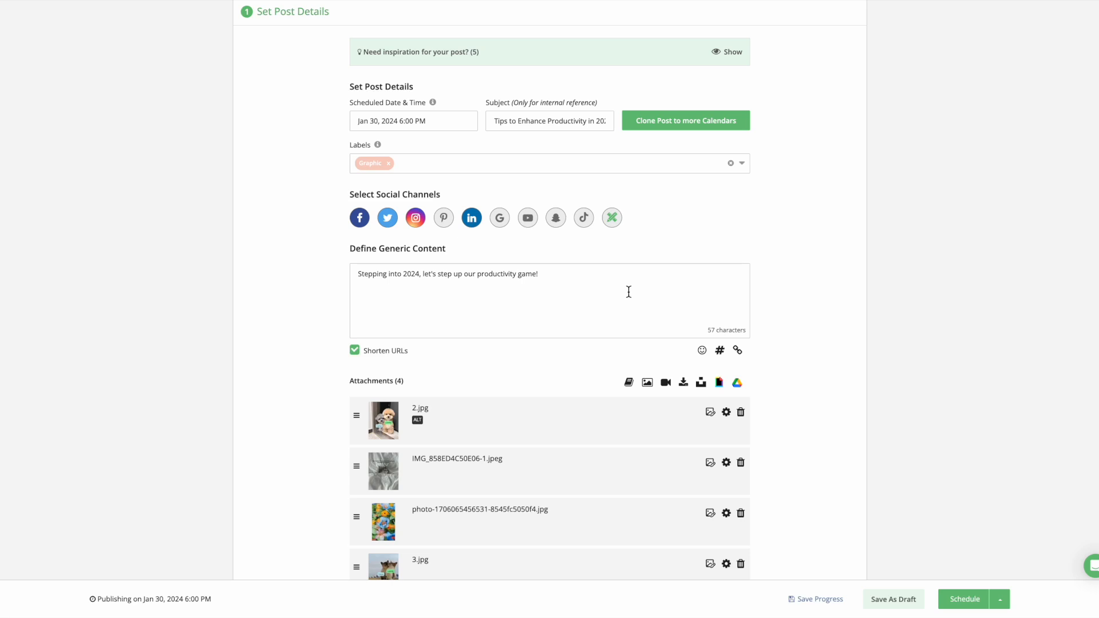
scroll(down, 3)
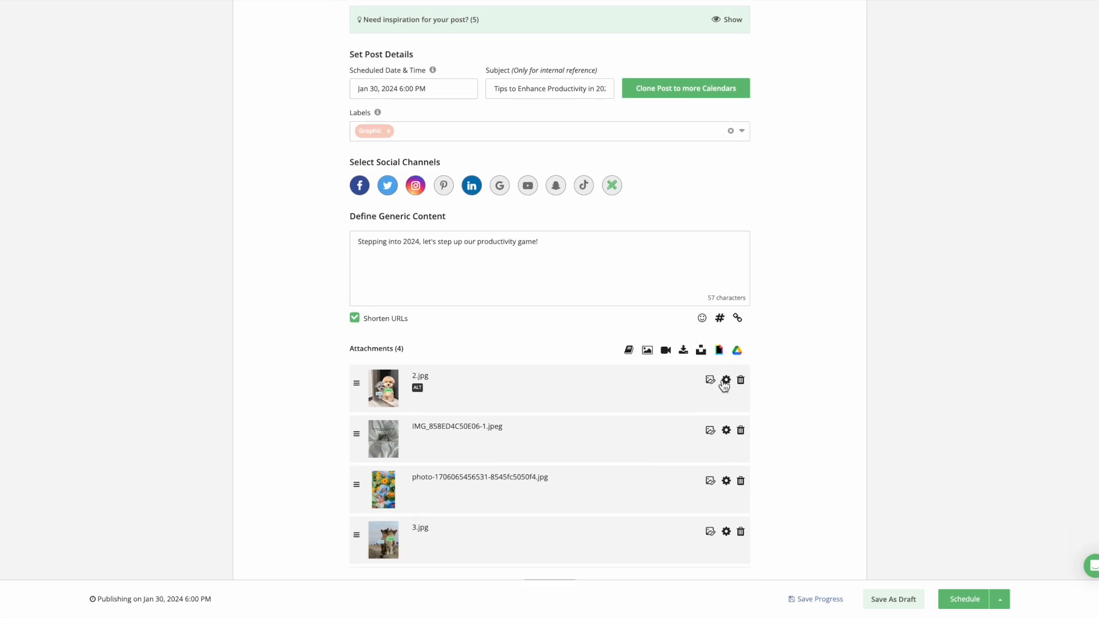
click(709, 380)
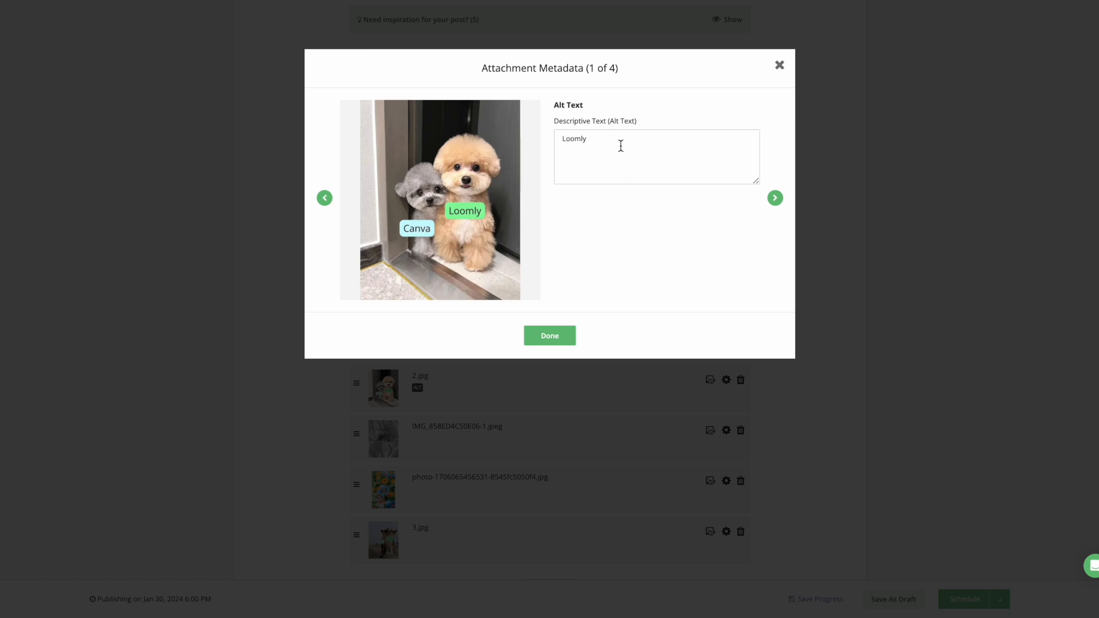
mouse_move(595, 195)
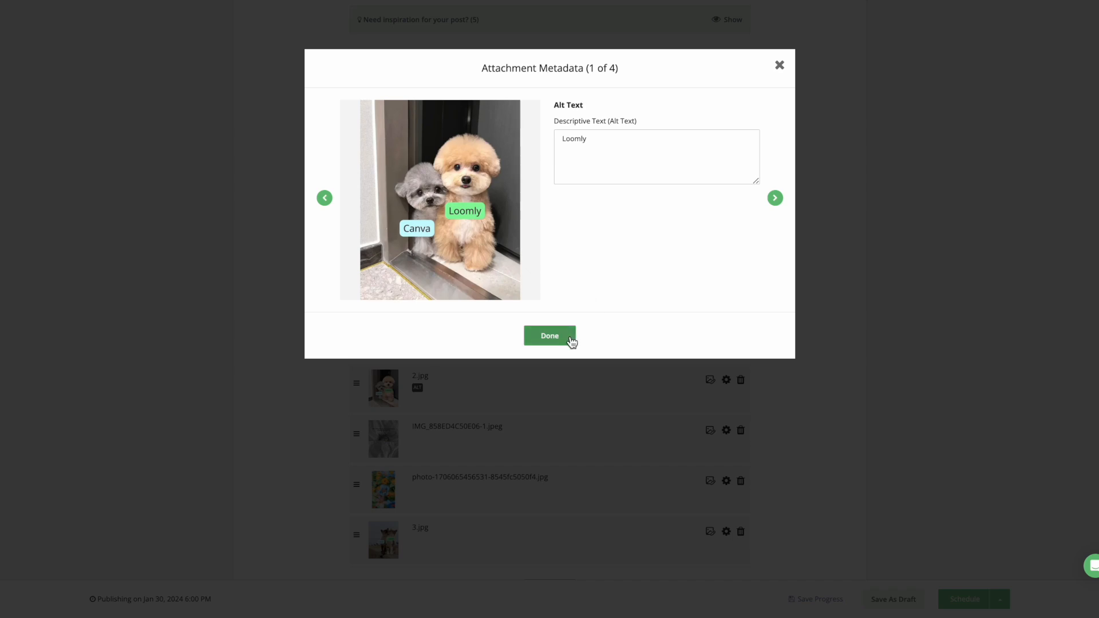
- Close the image details, reveal the 'Need inspiration for your post?' ideas, then hide them again
click(549, 335)
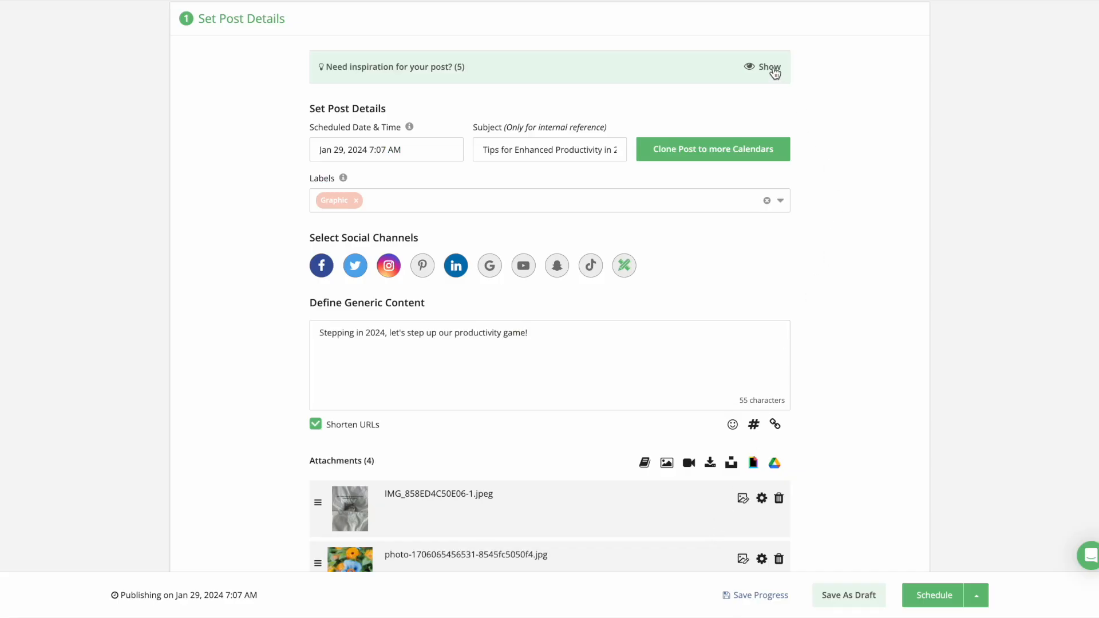
click(770, 67)
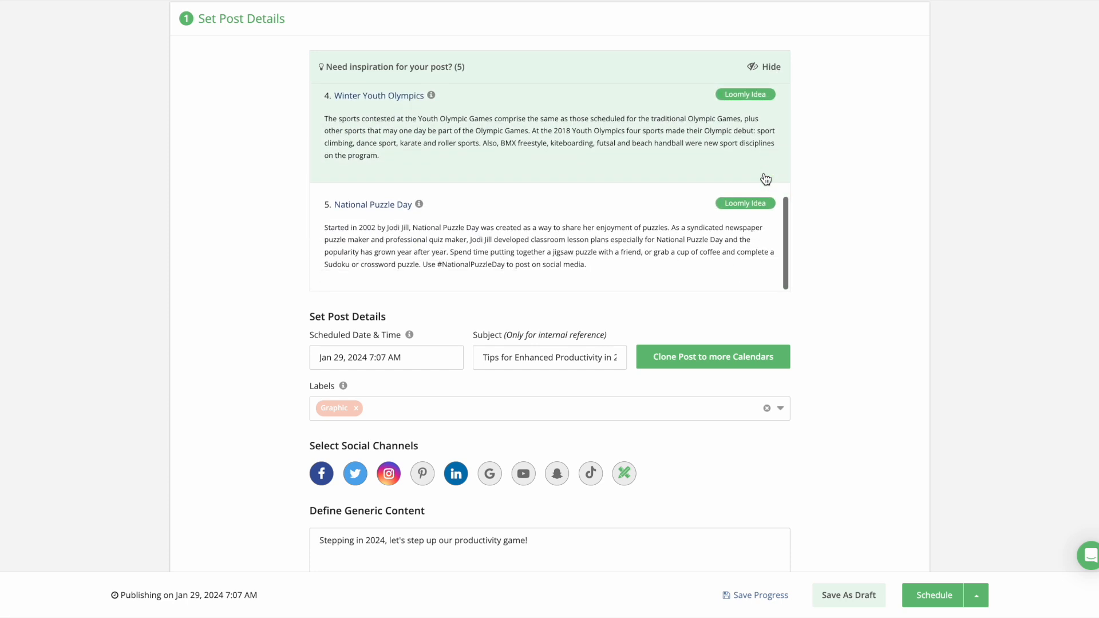
click(768, 66)
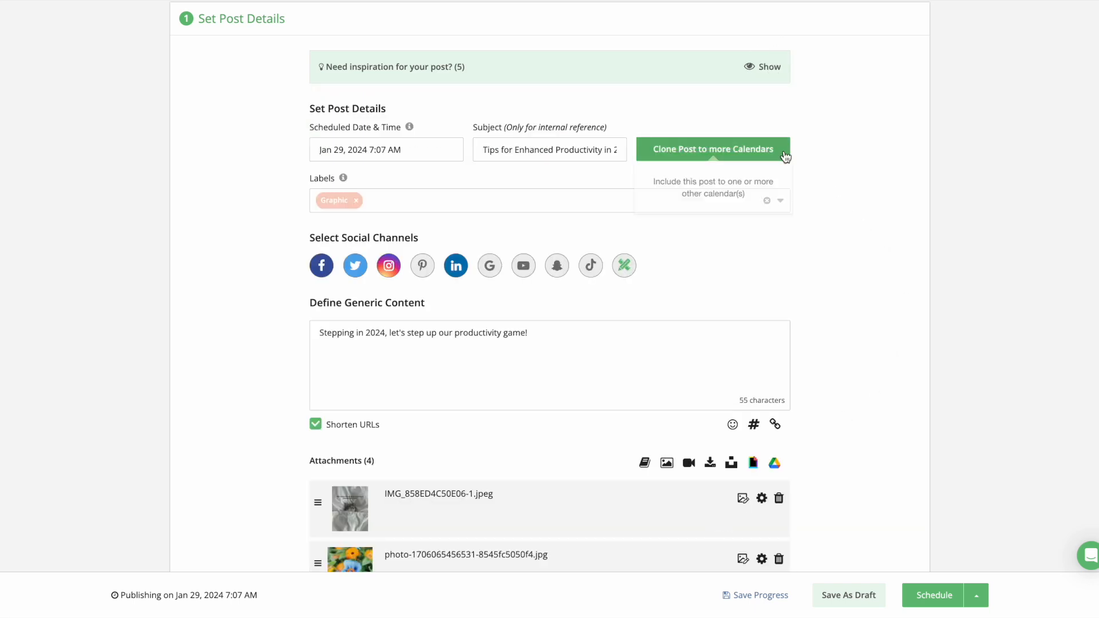
click(712, 149)
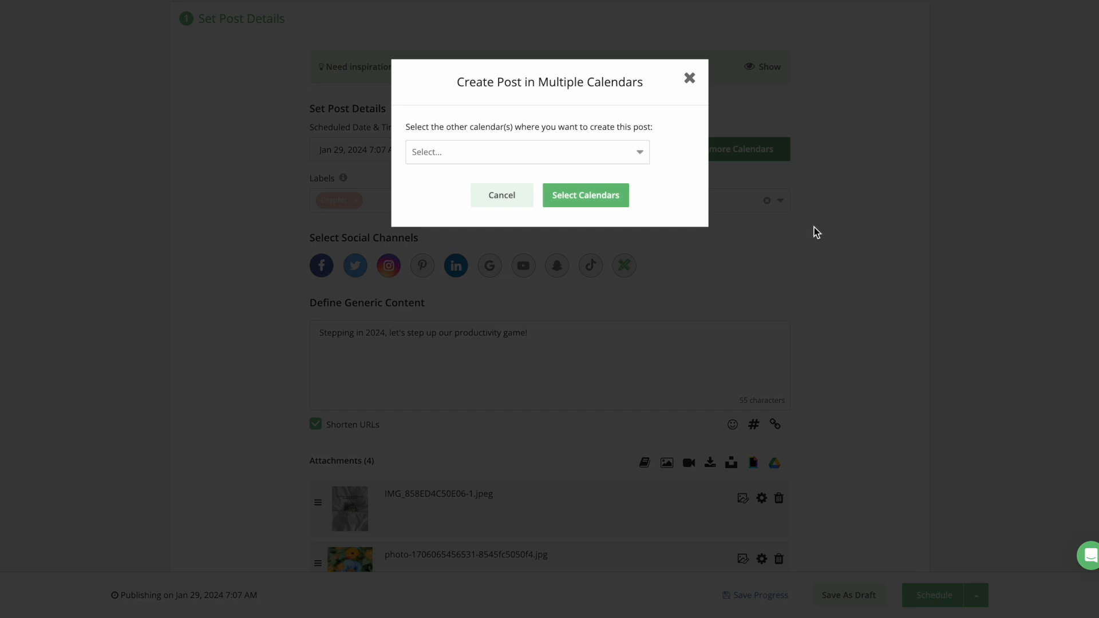
click(527, 152)
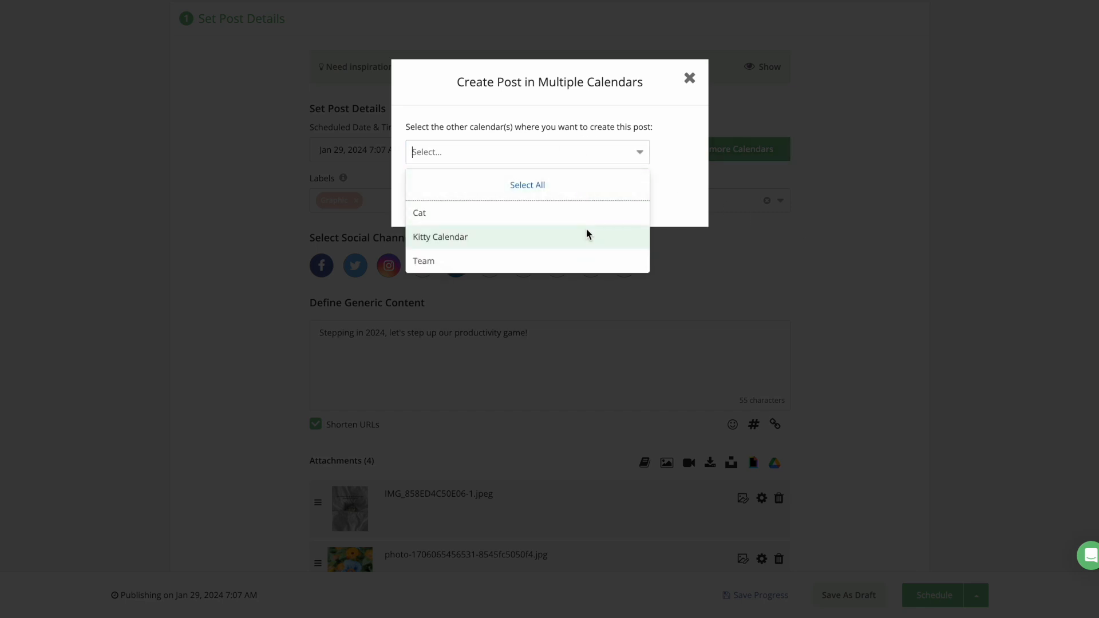
mouse_move(587, 261)
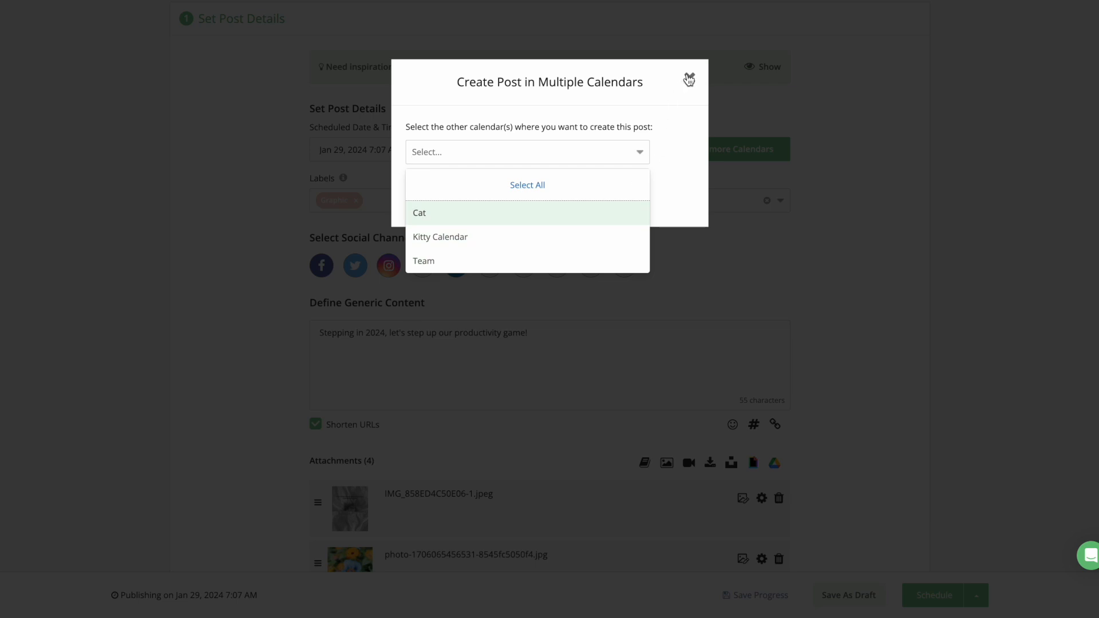
click(688, 79)
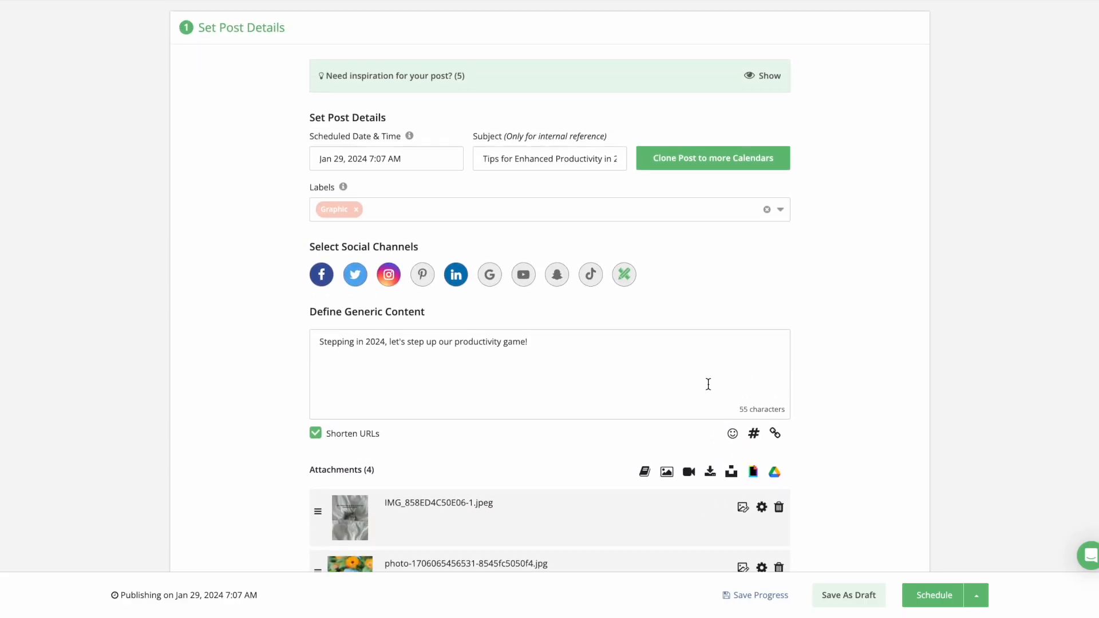
- Scroll down to the Attachments section to reach the 2.jpg edit-image option
scroll(down, 3)
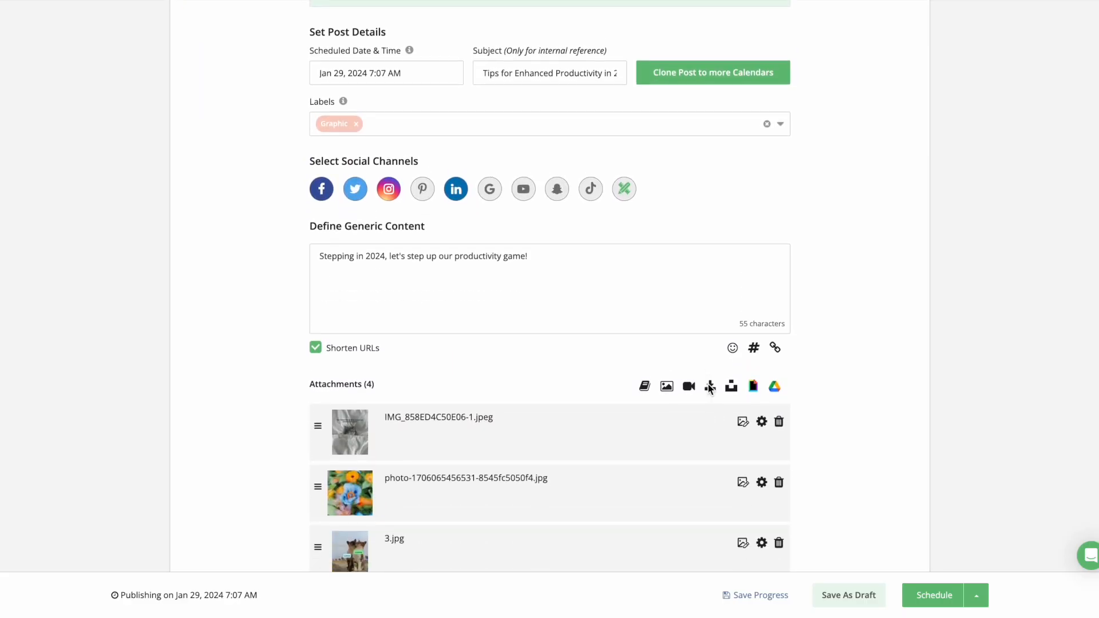
scroll(down, 3)
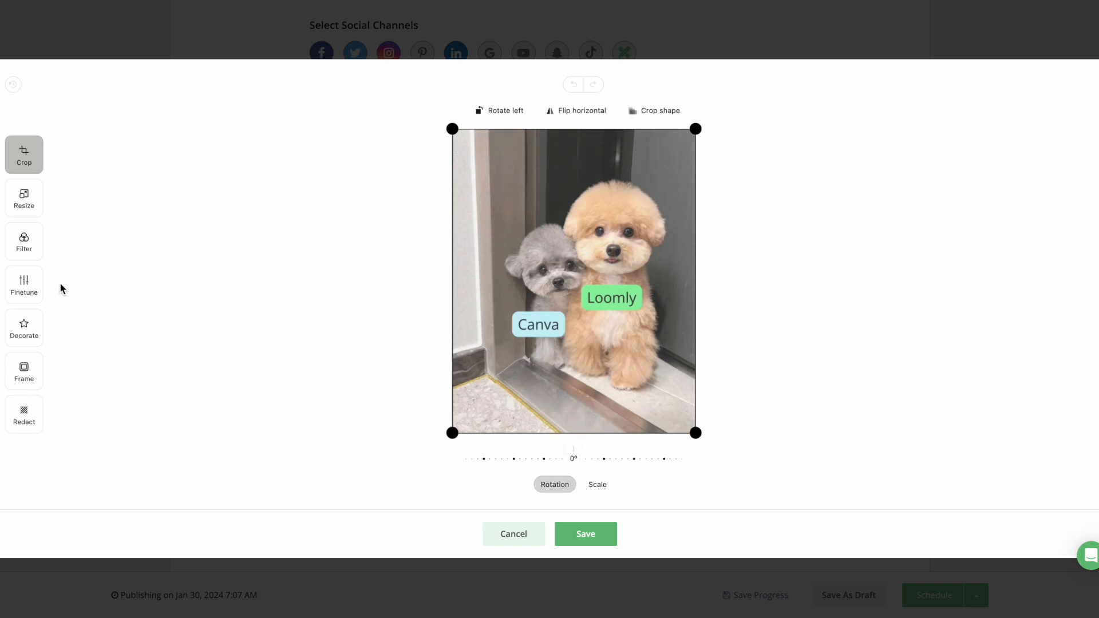
- Set the two-dog photo's contrast to -13, save it, and proceed to Facebook Target Audience and Promote
click(23, 285)
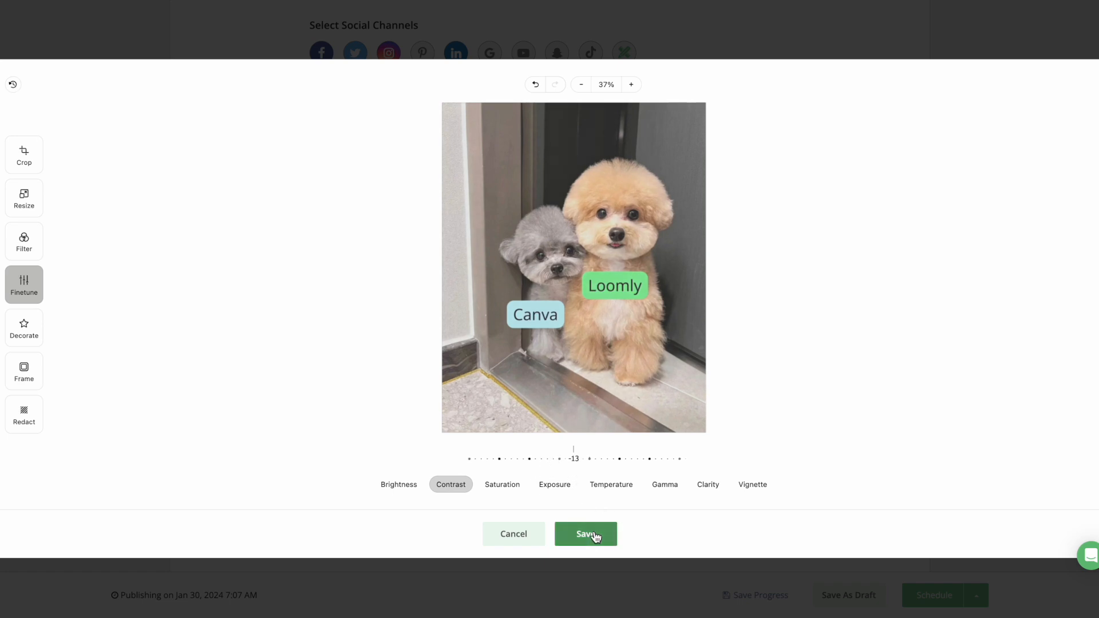
click(586, 534)
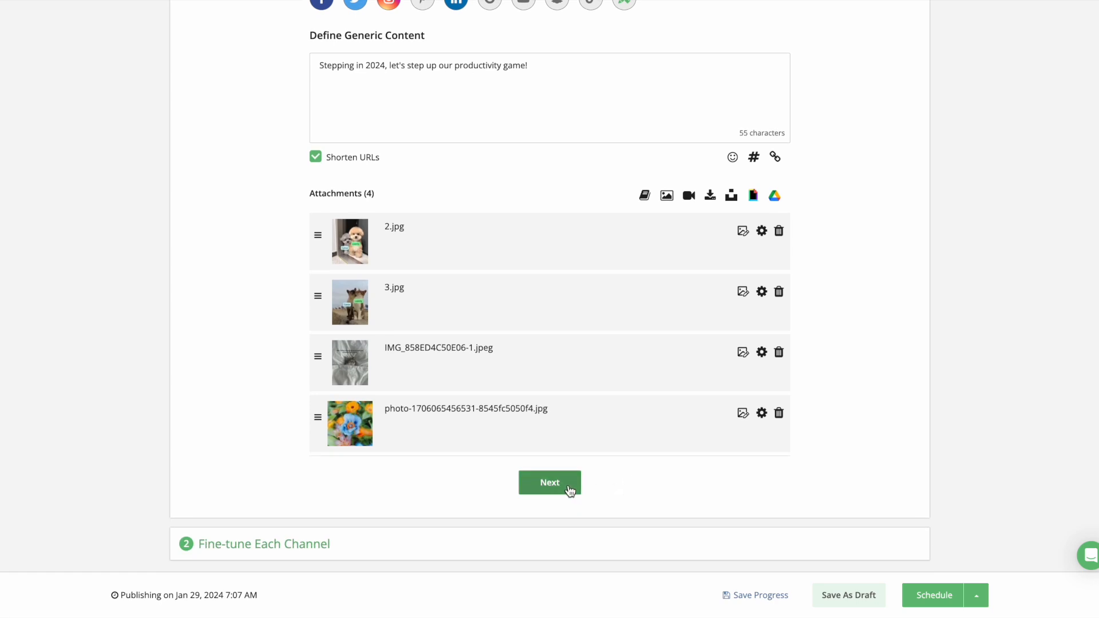
click(549, 482)
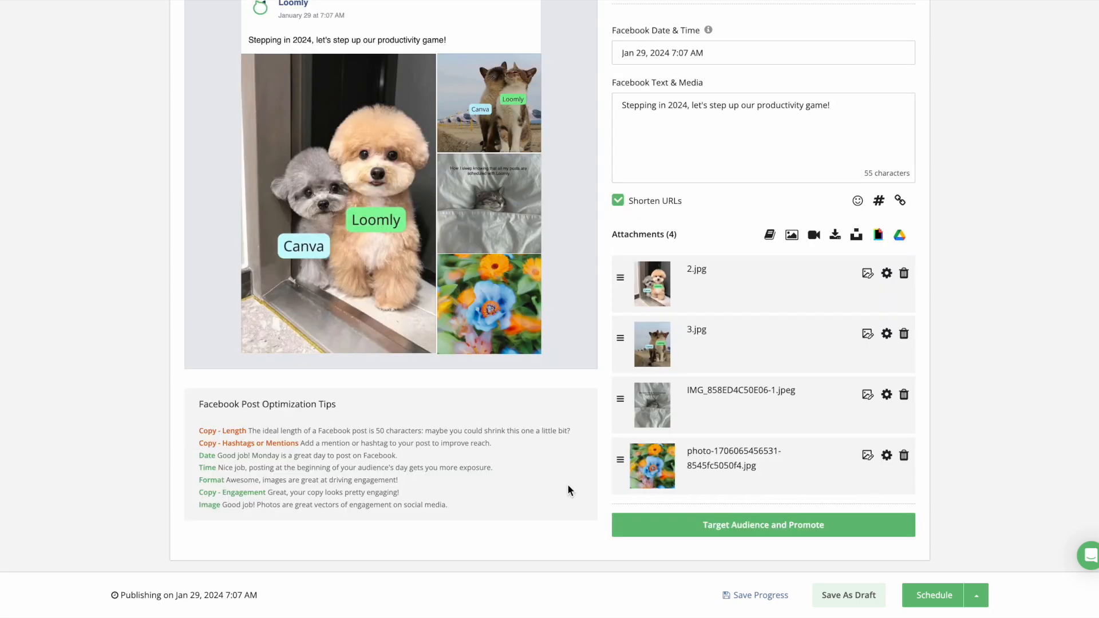
click(762, 524)
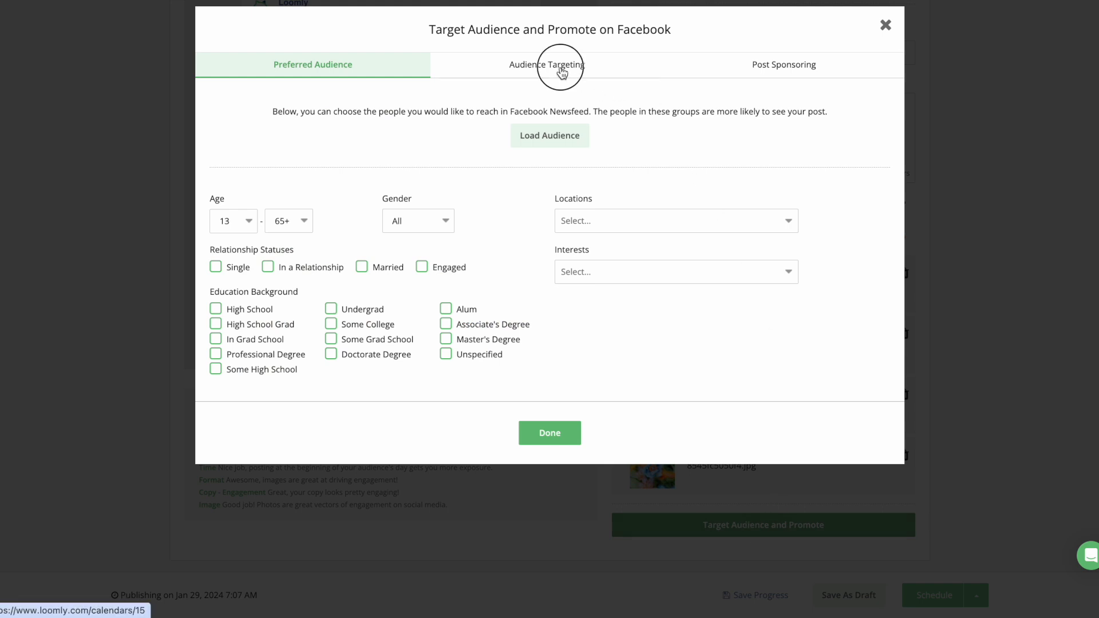
- Review the Audience Targeting and Post Sponsoring settings for the Facebook version
click(546, 64)
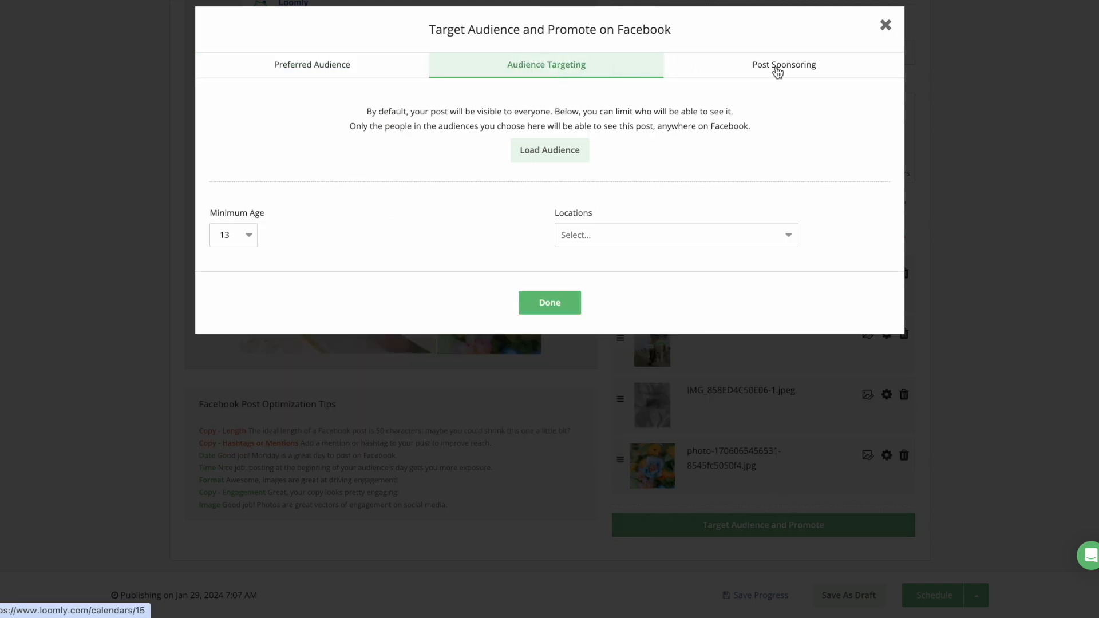
click(783, 65)
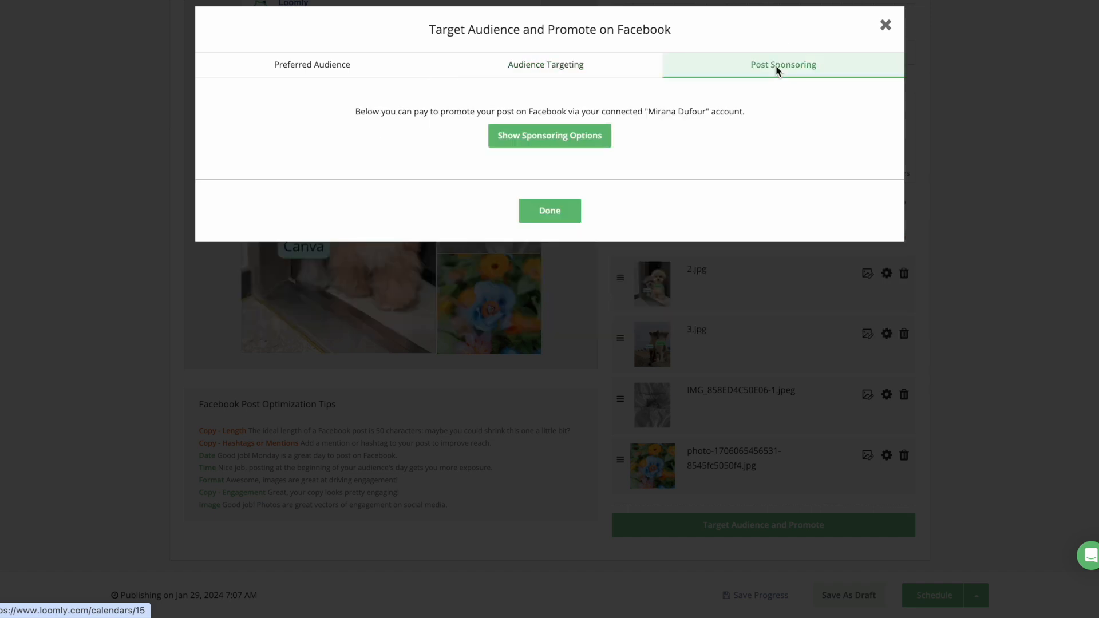
click(548, 211)
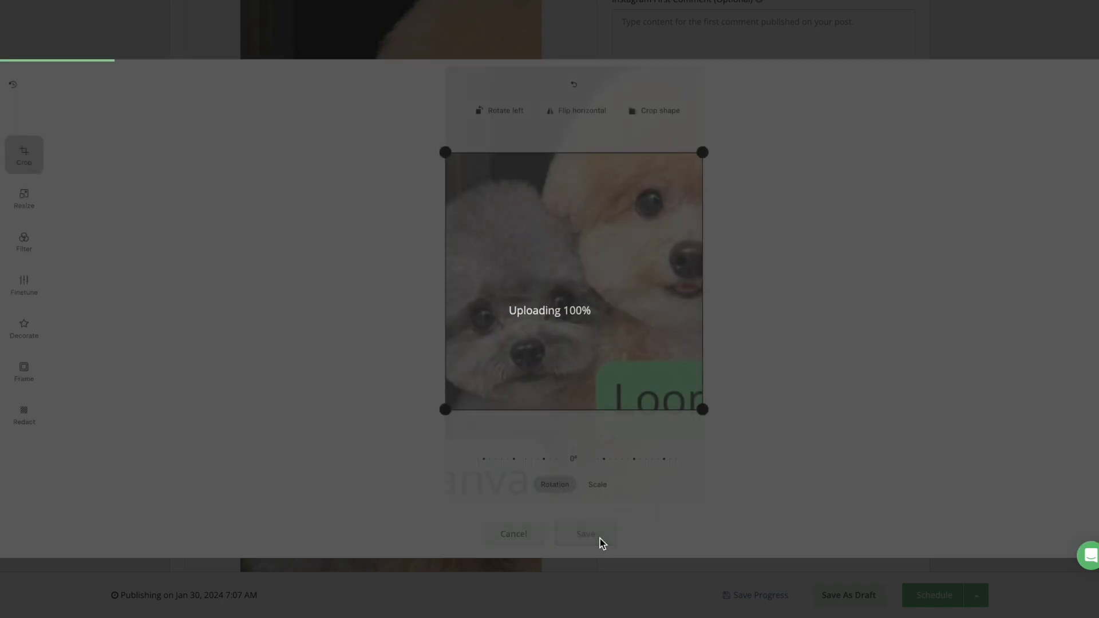
- Save the square-cropped dog photo for Instagram and bring up the help chat panel
click(585, 534)
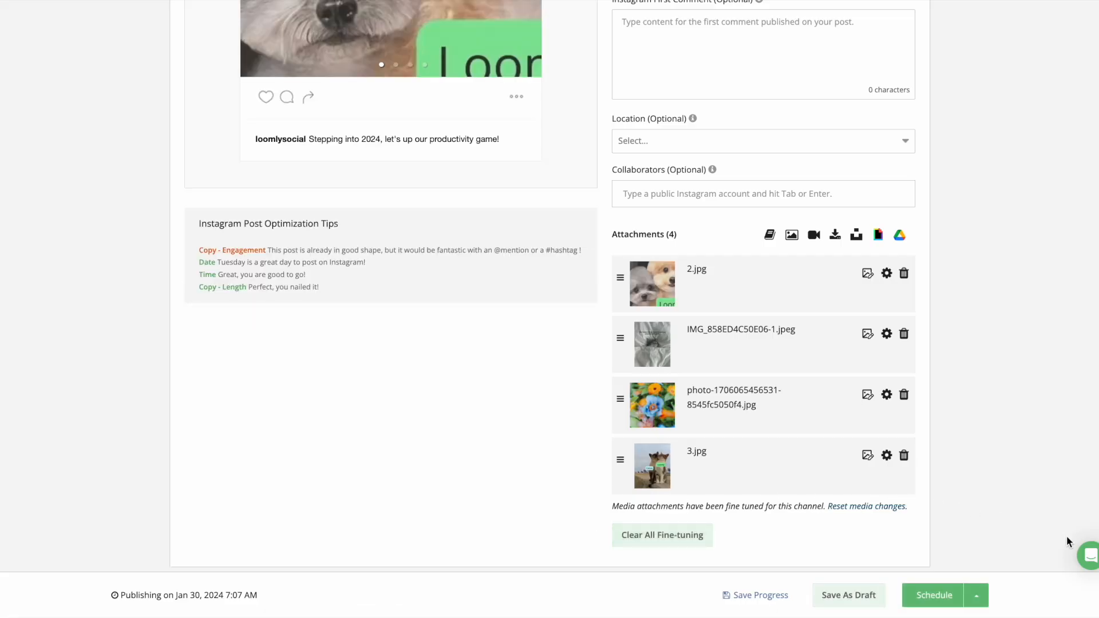
click(1084, 554)
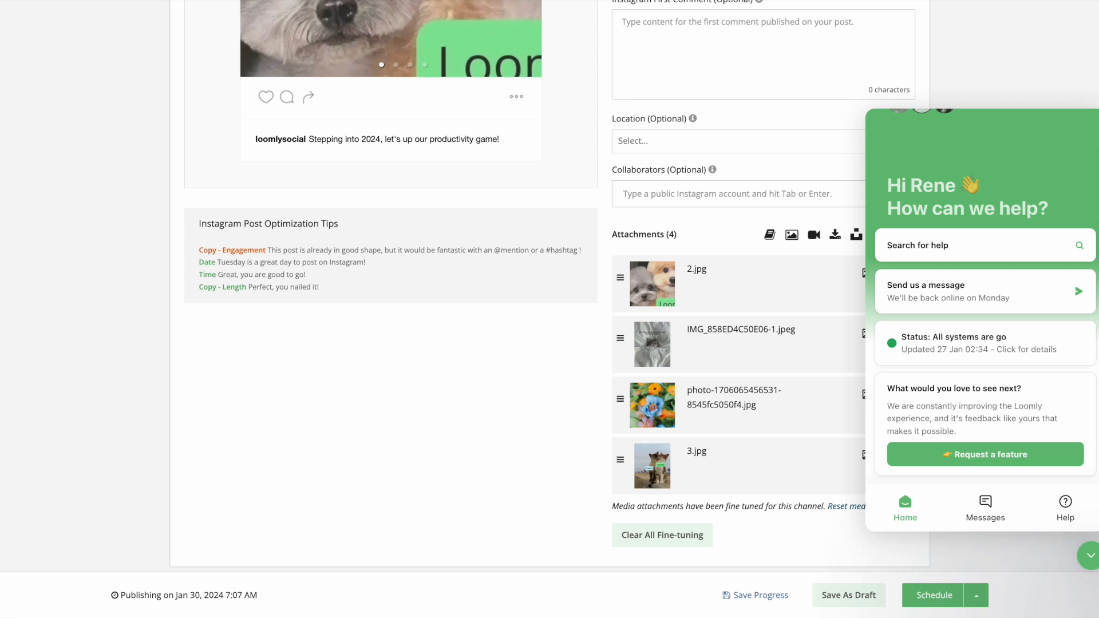
- Tag the Instagram user 'loomly' on the dark cubes photo and finish tagging
click(886, 243)
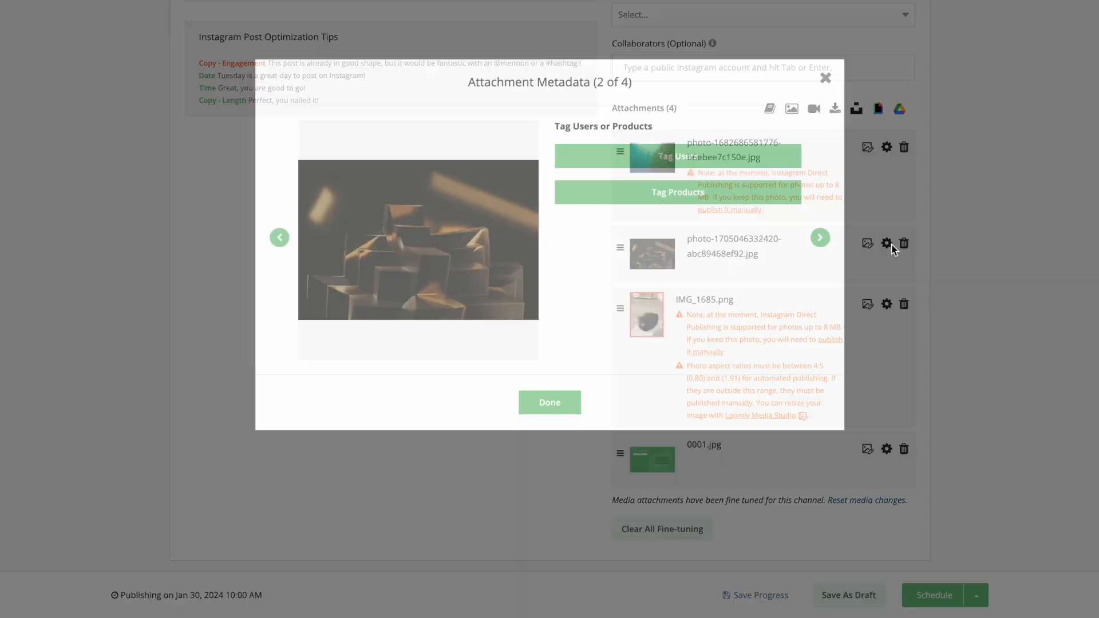
click(676, 155)
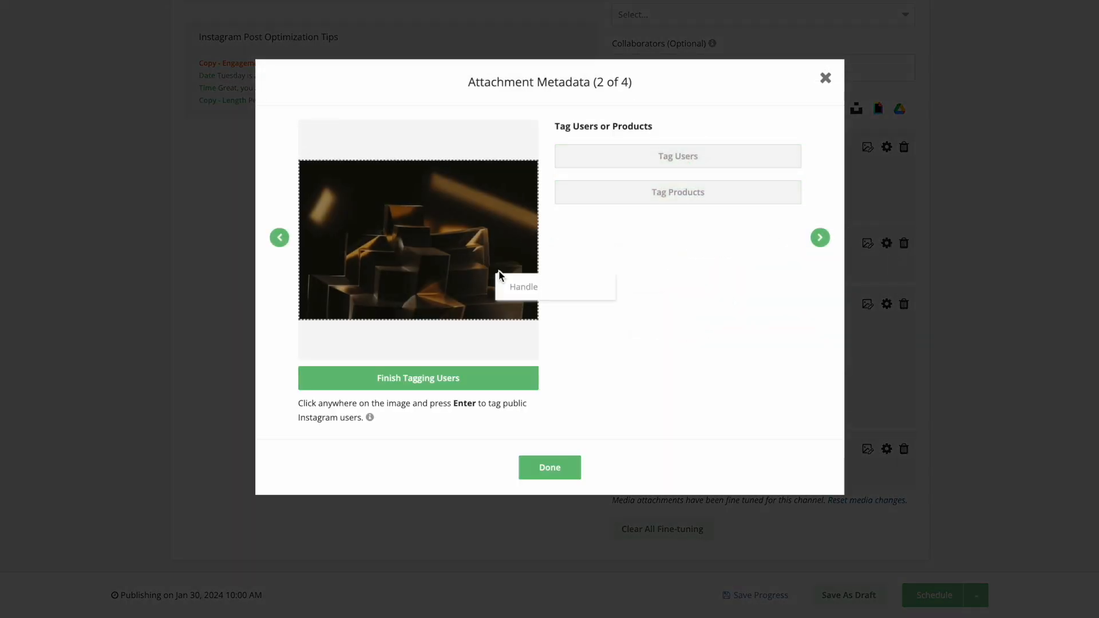
text(loomly)
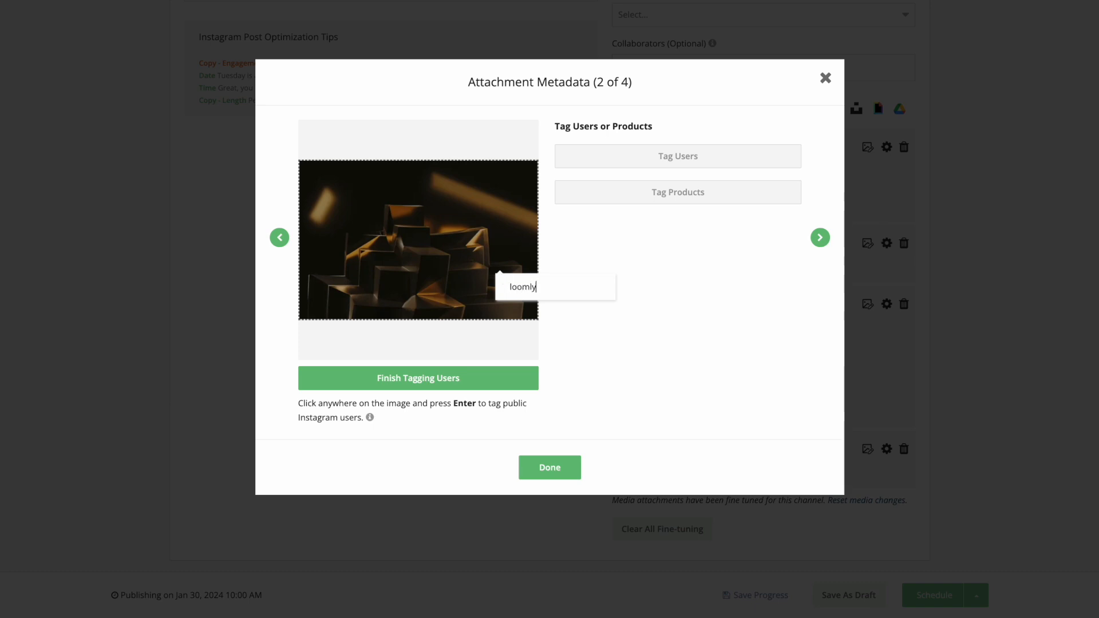
key(Return)
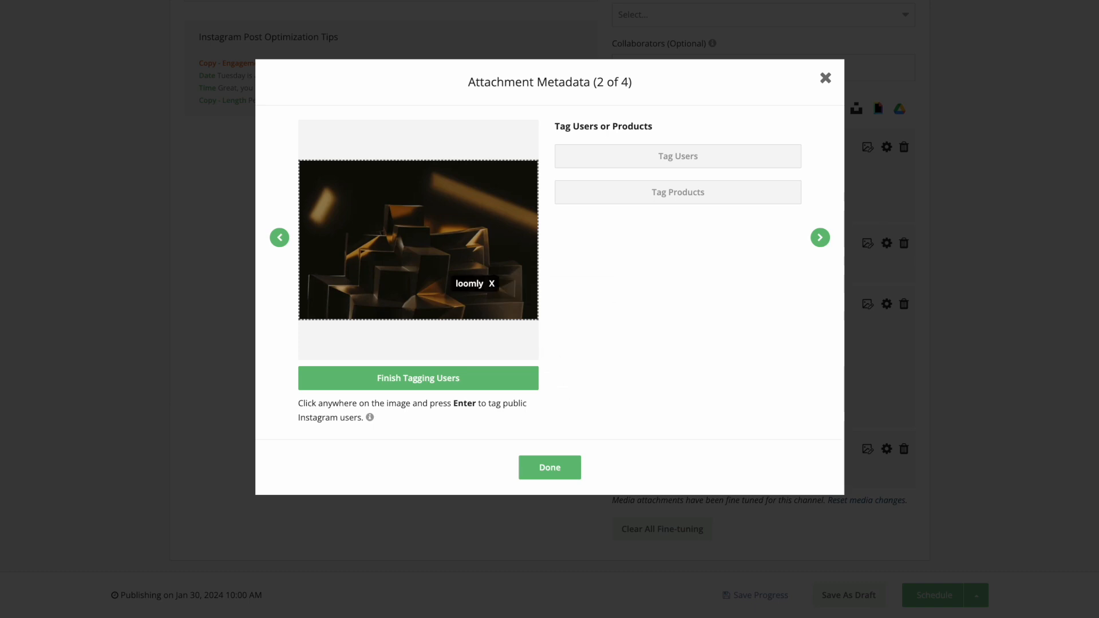
click(418, 377)
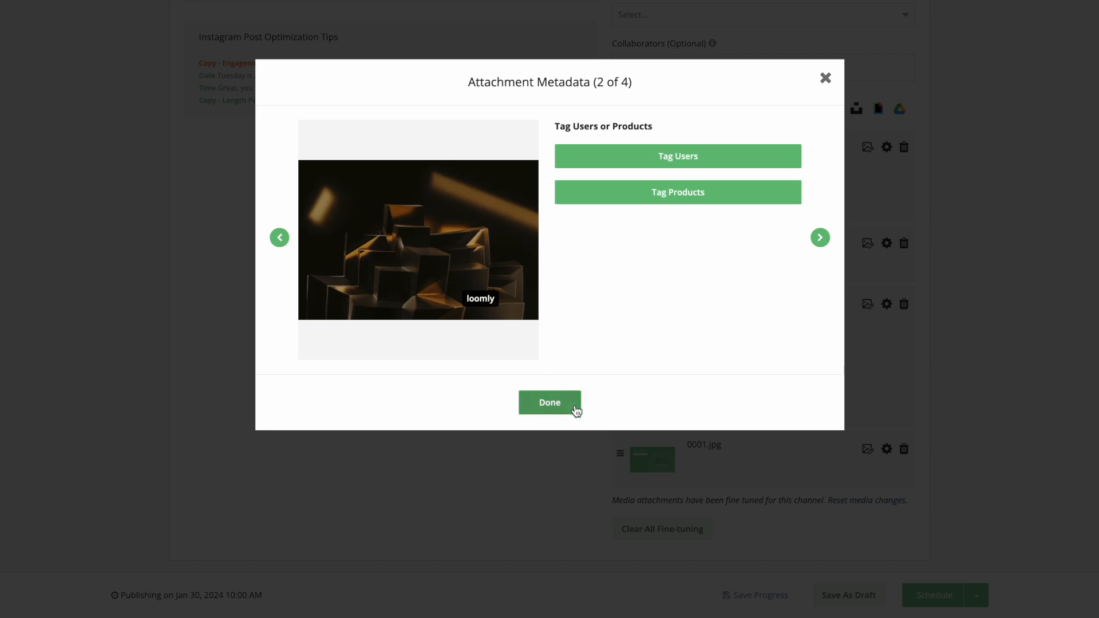
click(548, 402)
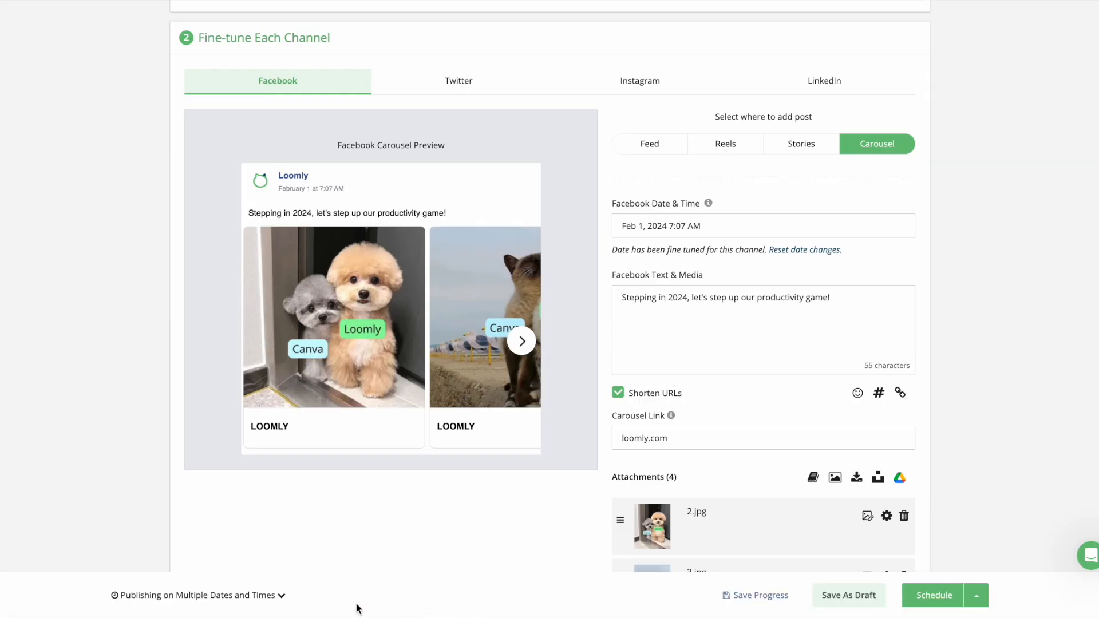
mouse_move(284, 596)
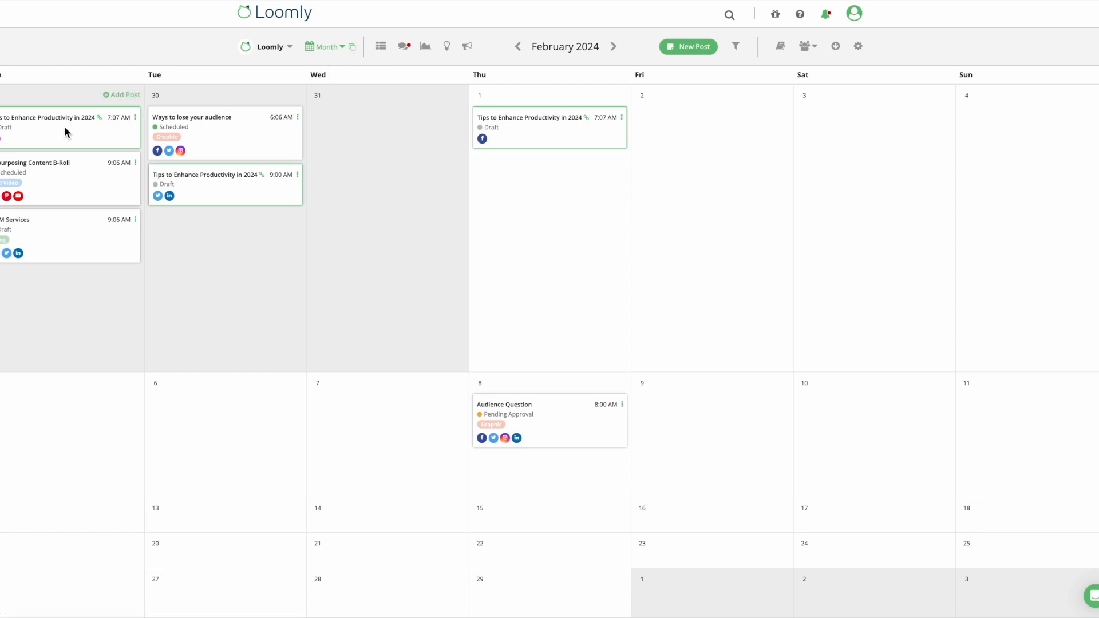
mouse_move(502, 148)
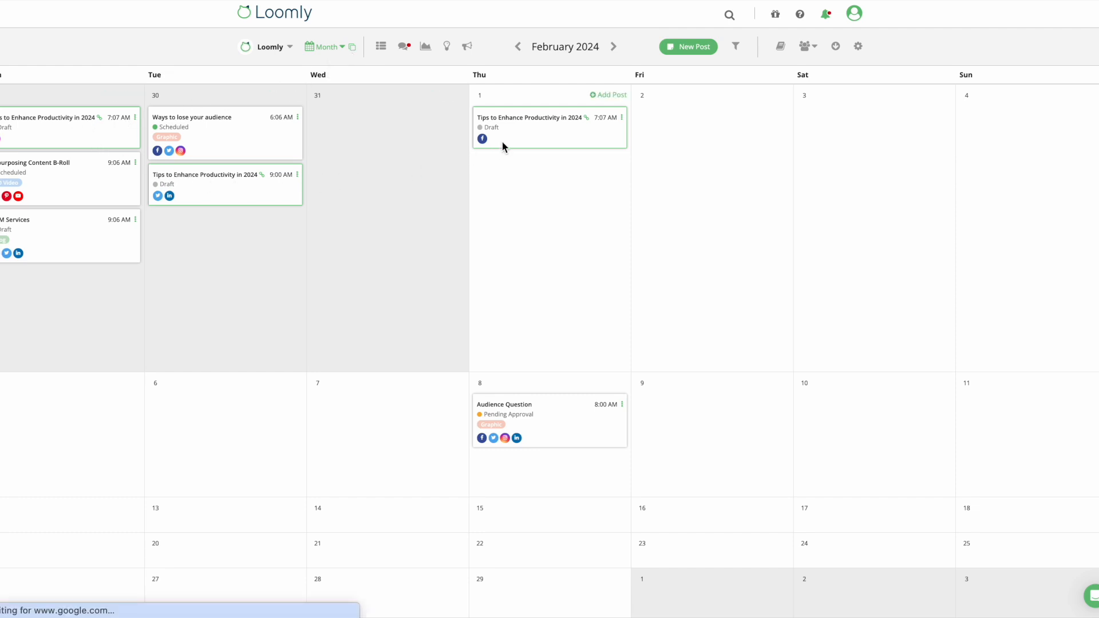
mouse_move(357, 55)
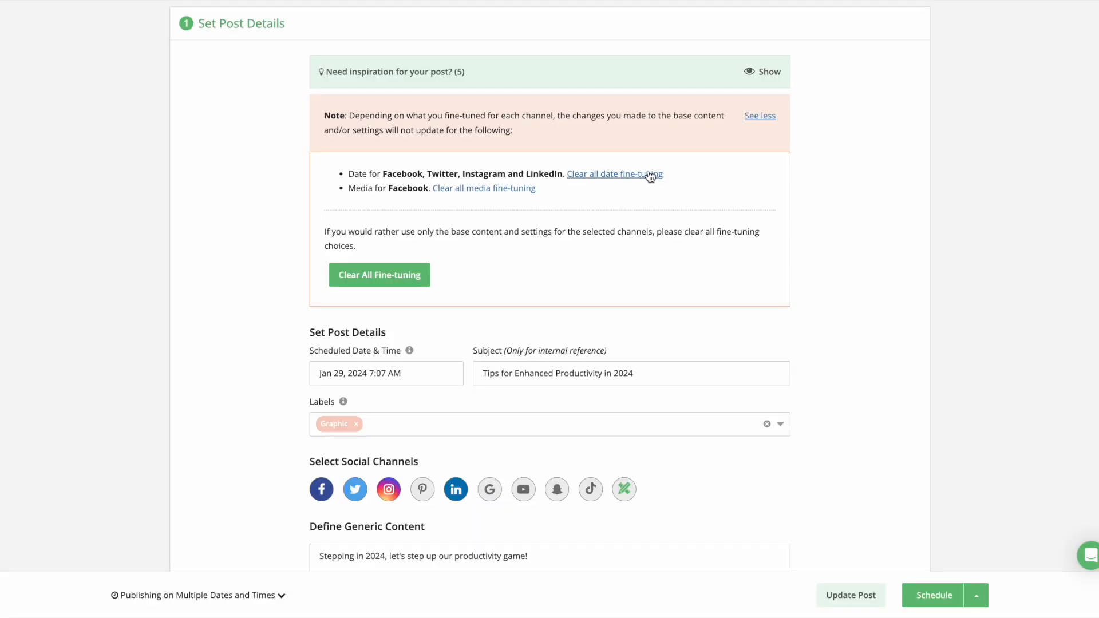
mouse_move(483, 188)
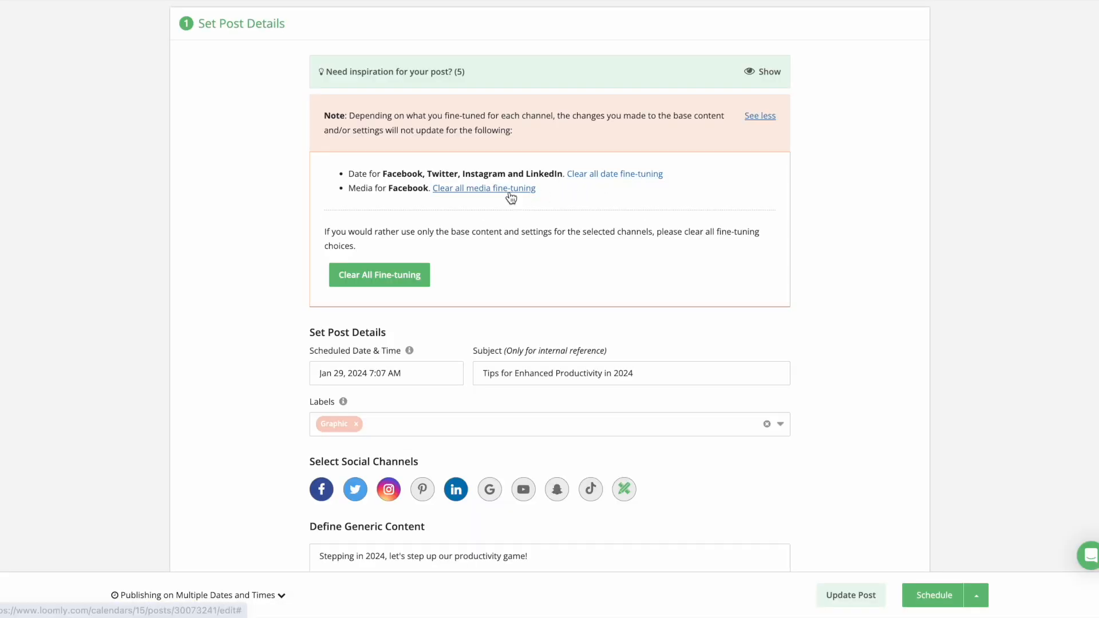
- Clear all media fine-tuning from the note on the Facebook version
click(482, 187)
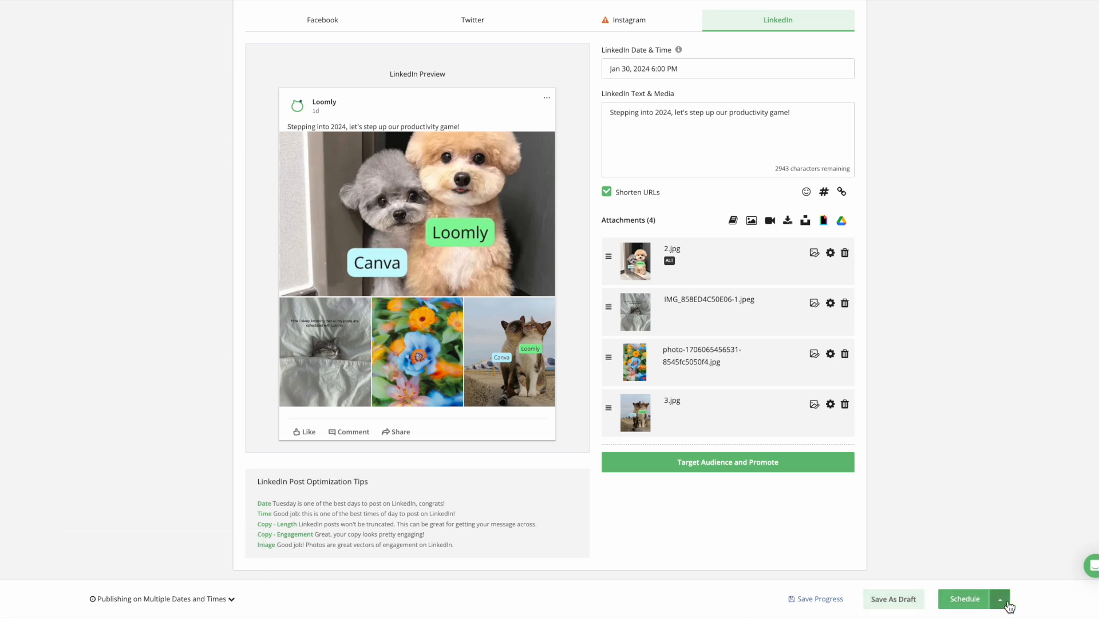
- Back out of Publish Now and choose Submit For Approval for the post instead
click(999, 598)
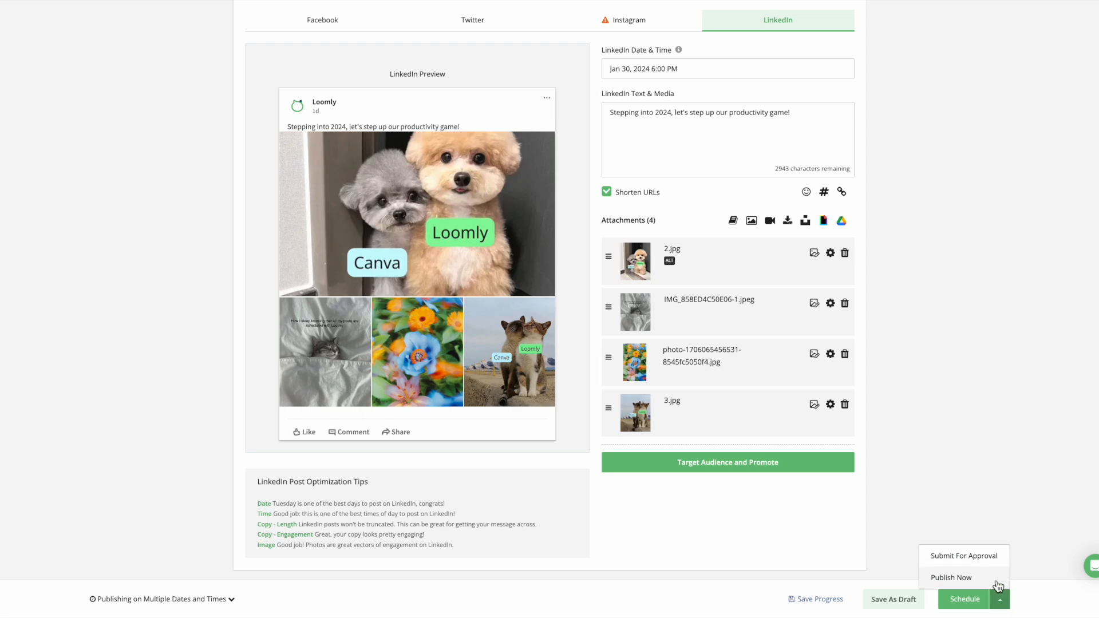
click(950, 576)
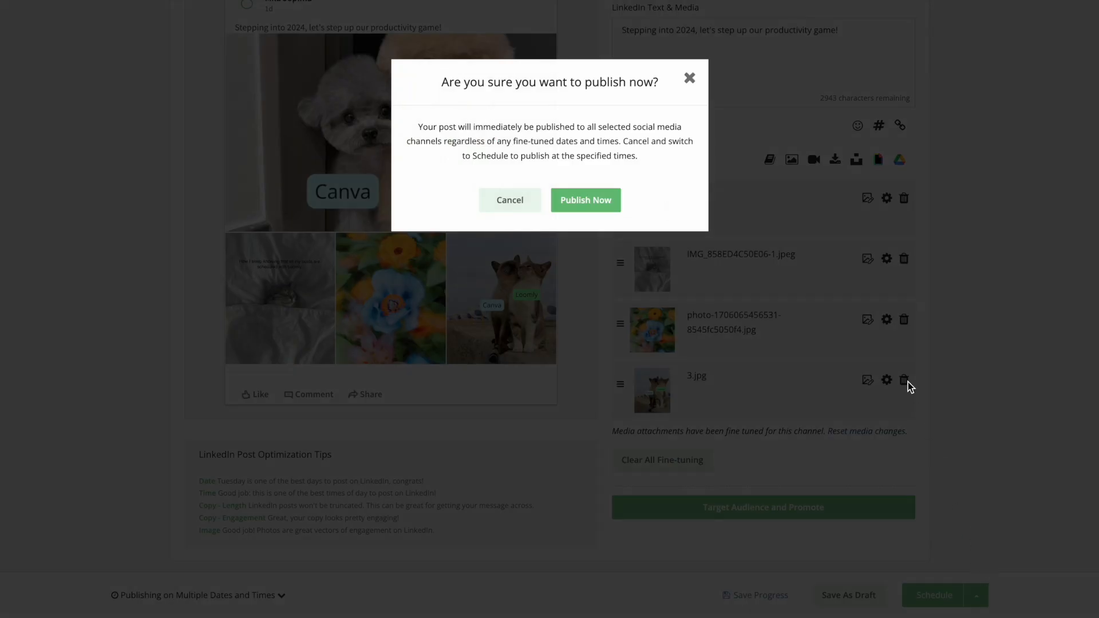
mouse_move(631, 178)
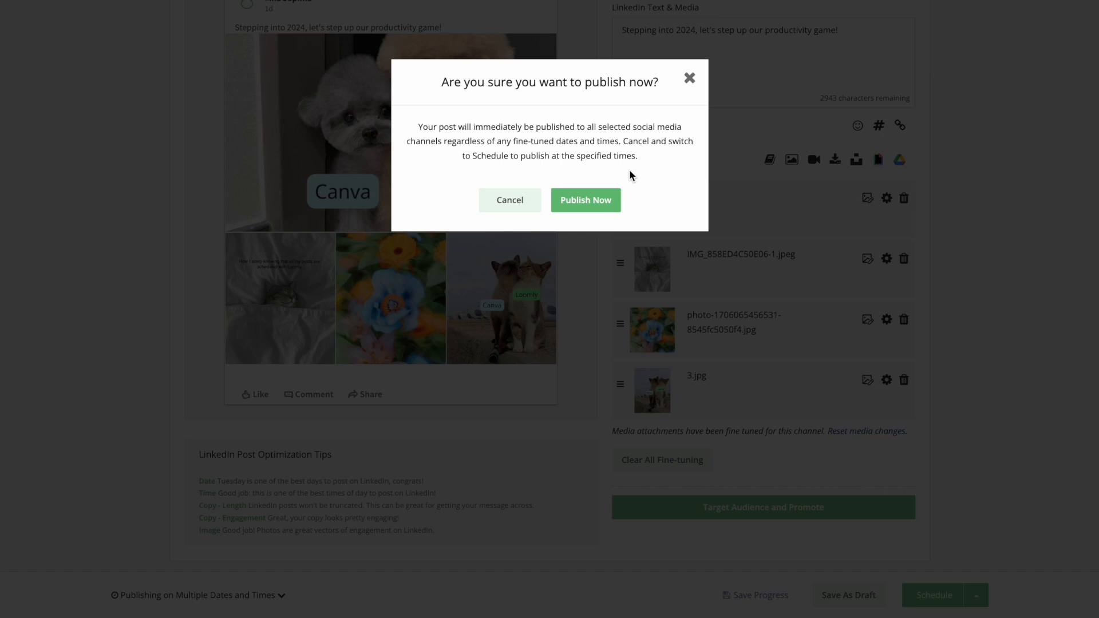
click(509, 199)
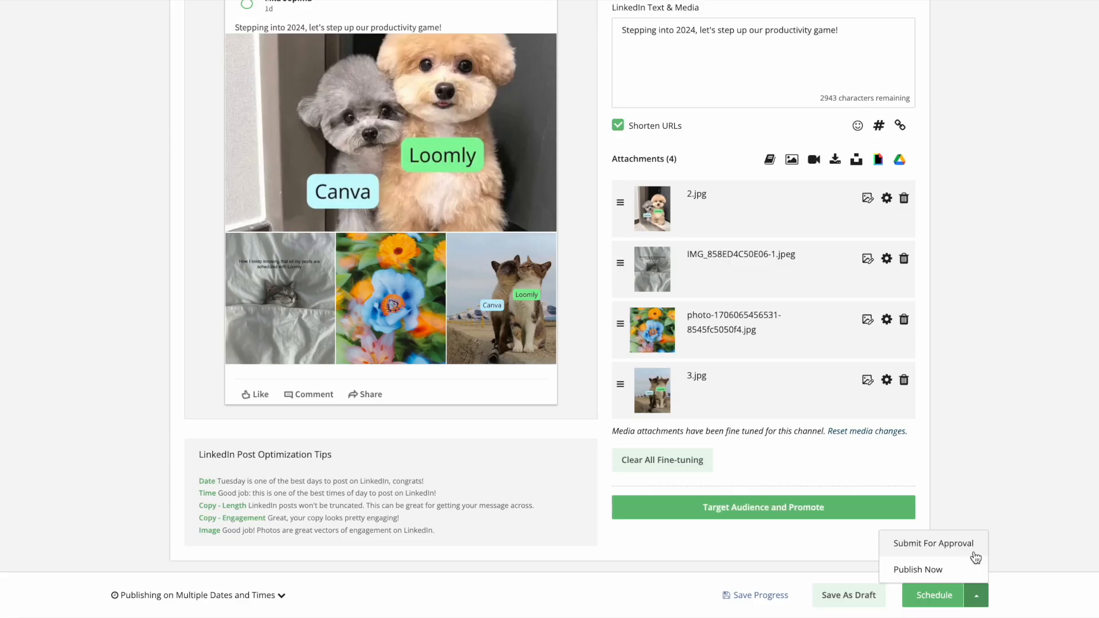
click(933, 542)
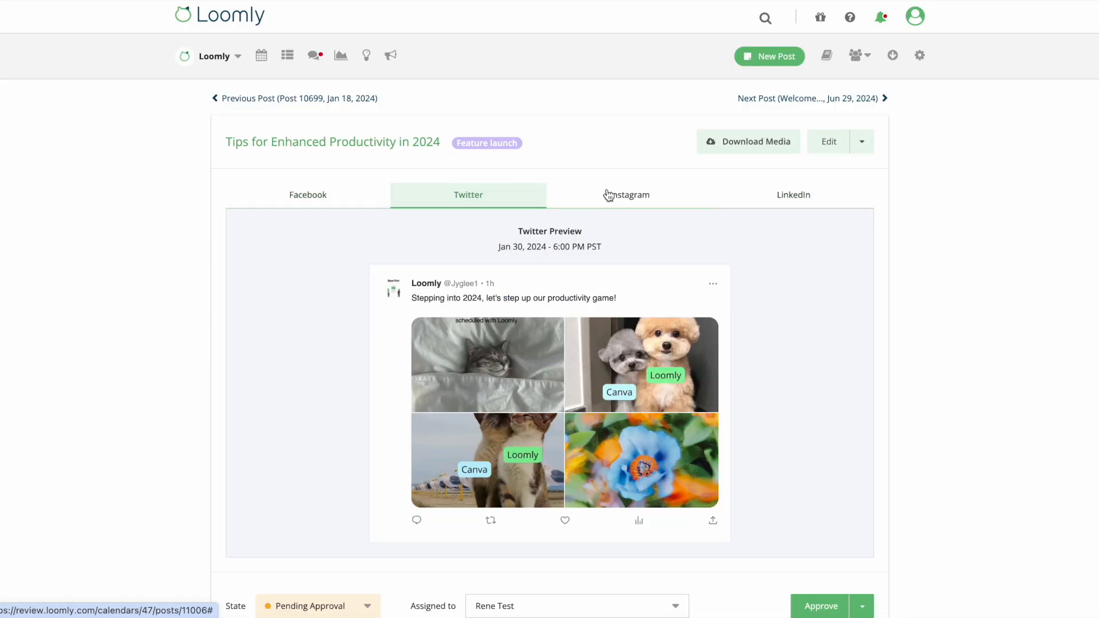
- Switch the review page to the LinkedIn preview and show the Edit dropdown's duplicate and delete actions
click(792, 195)
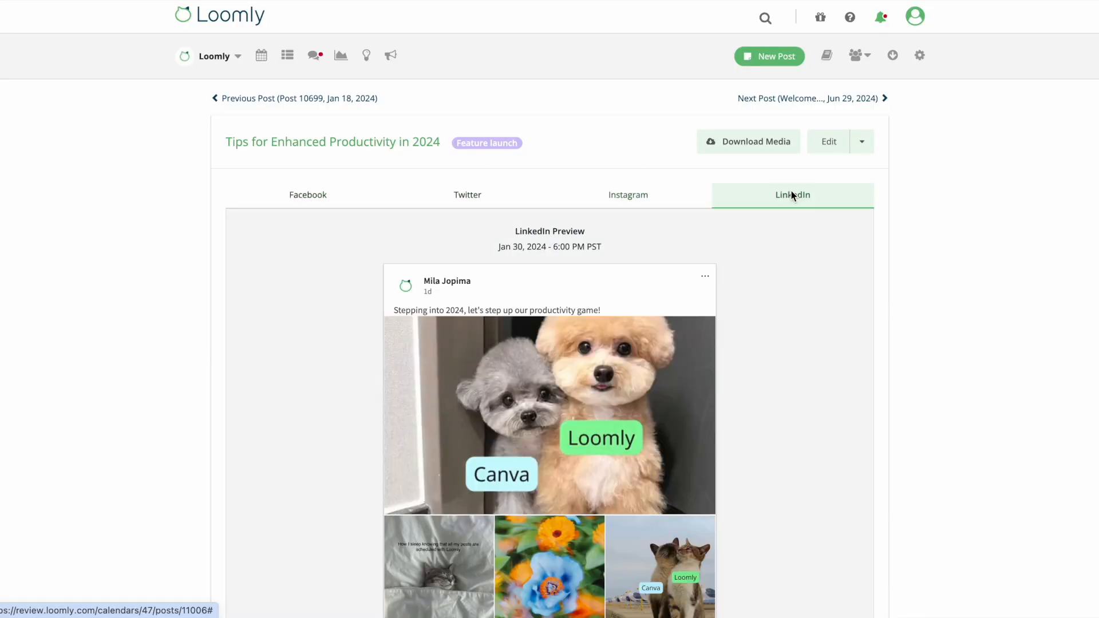
click(860, 141)
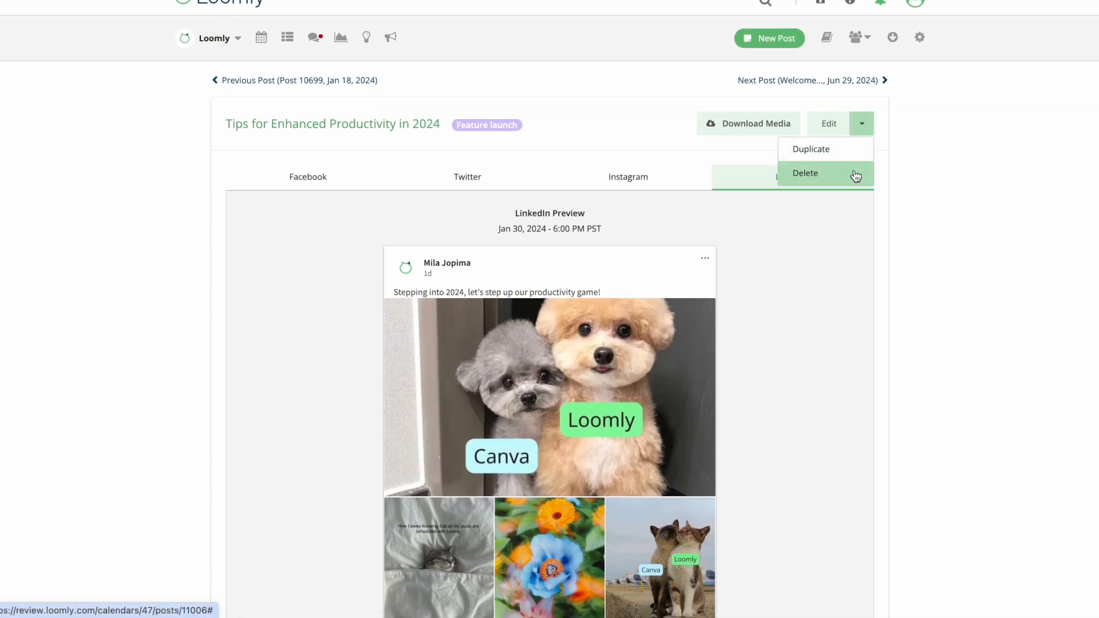
scroll(down, 3)
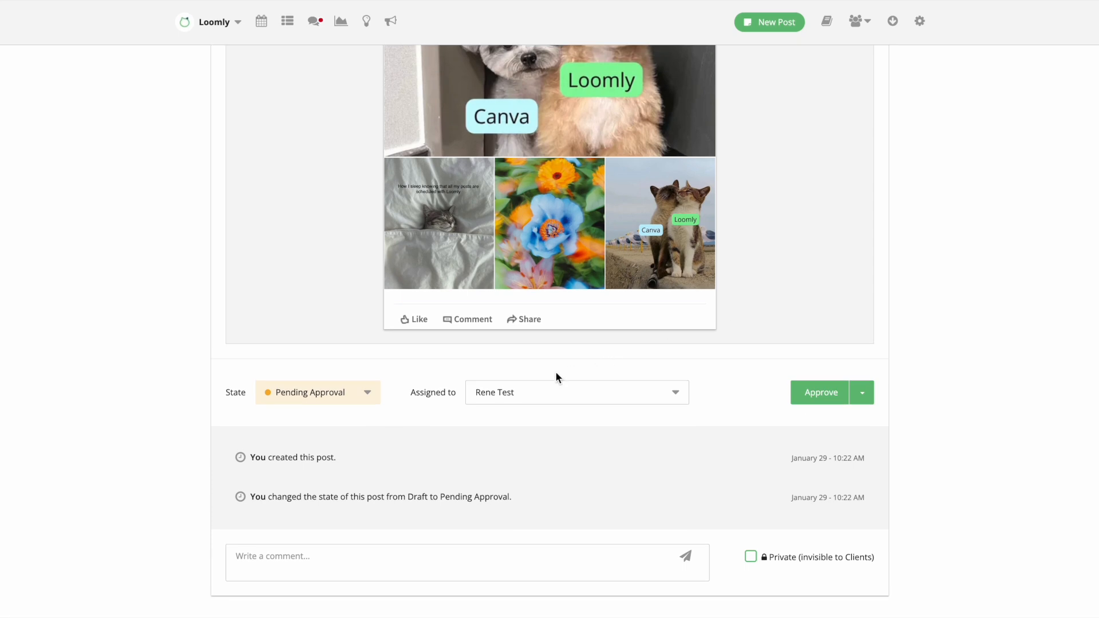
click(673, 393)
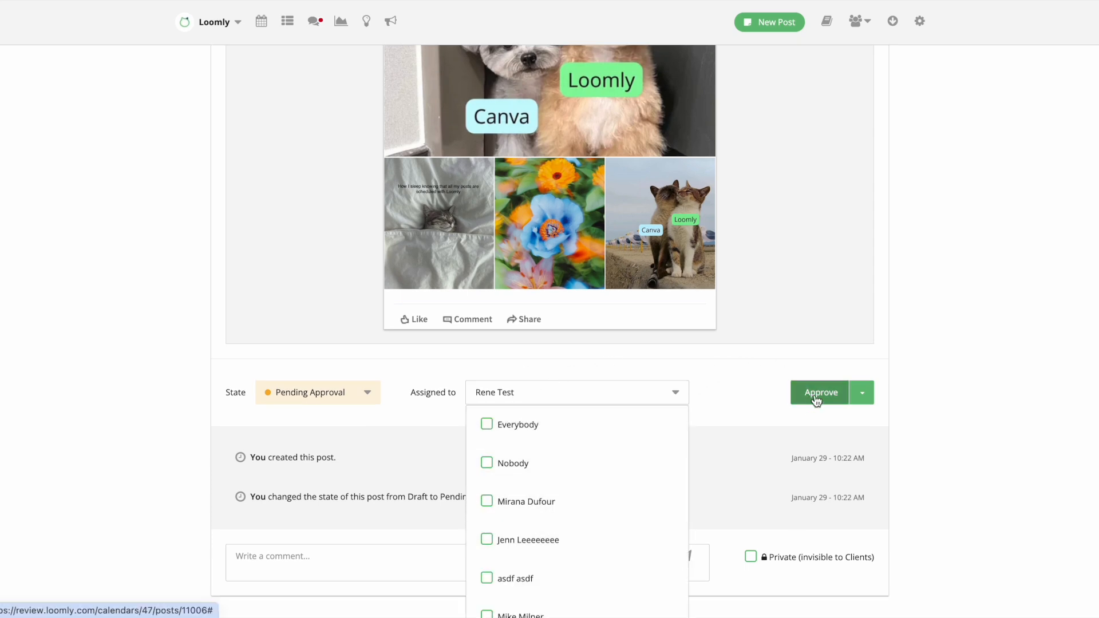
click(860, 392)
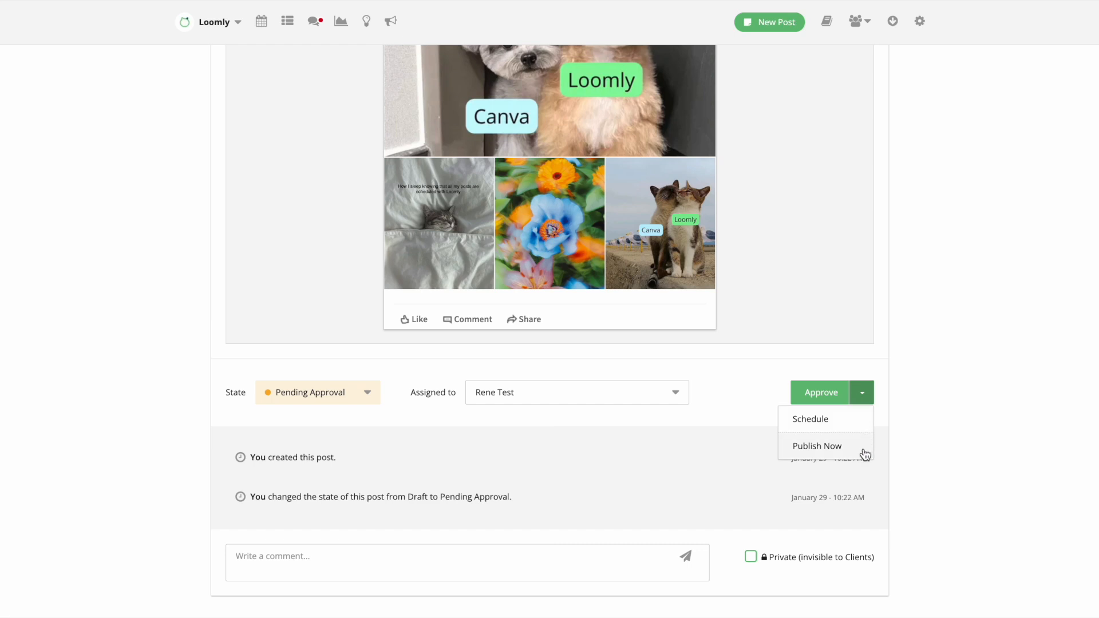
mouse_move(341, 401)
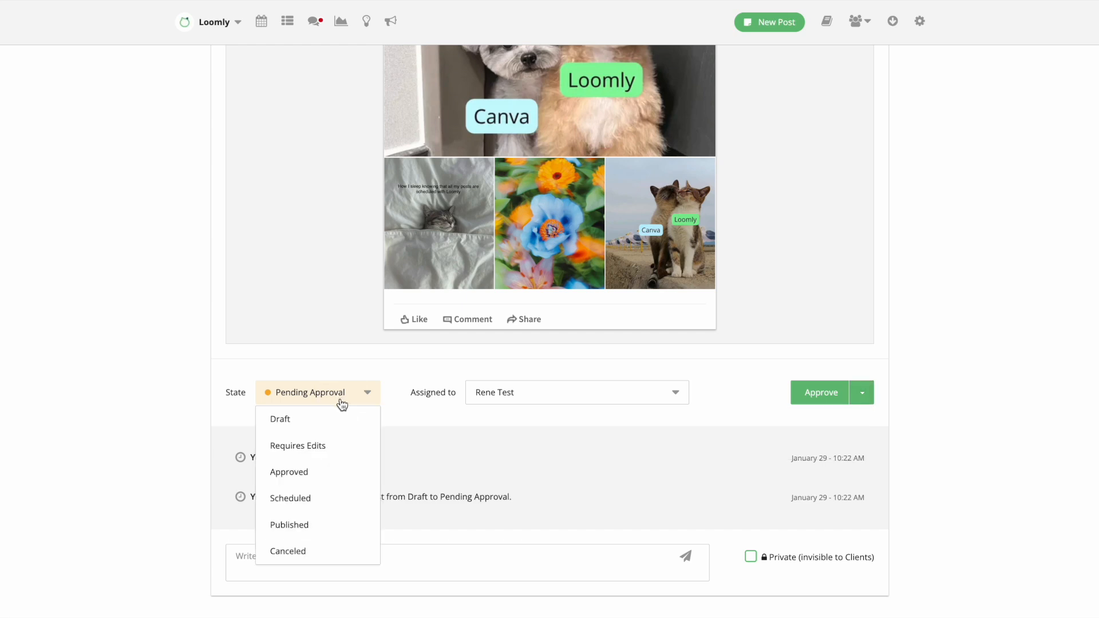
mouse_move(342, 419)
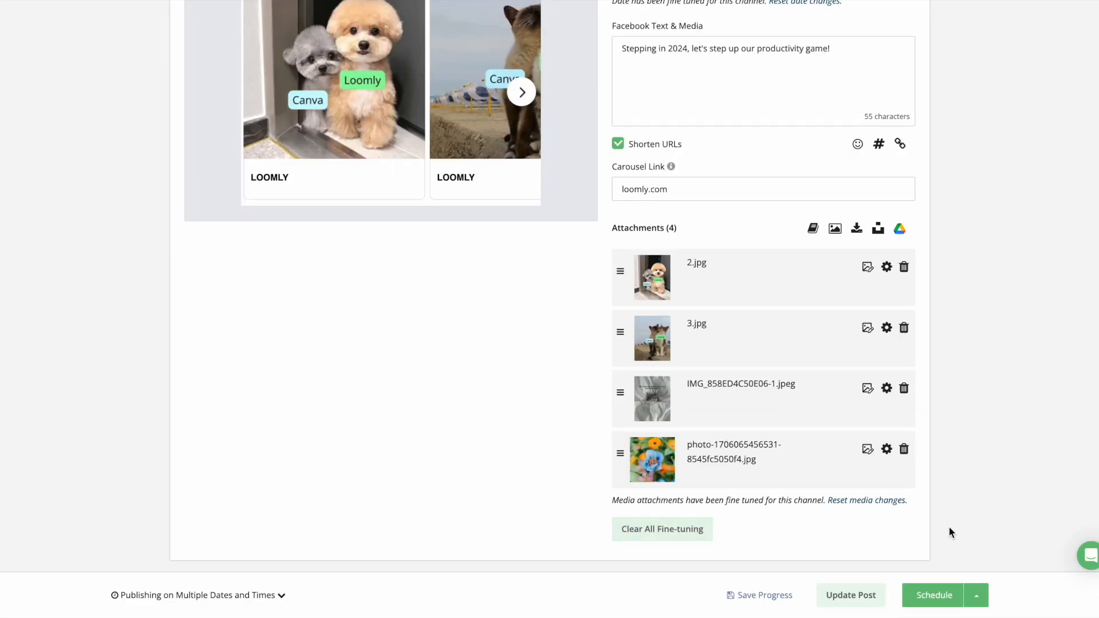
- Bring up the help and support chat panel from the editor's bottom-right bubble
click(1085, 555)
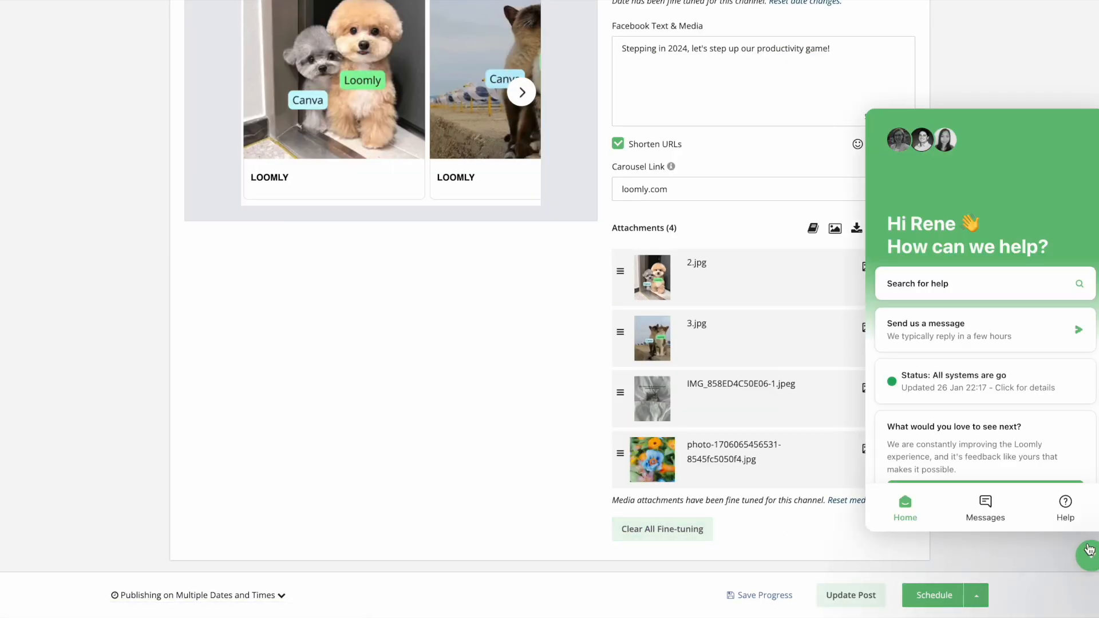